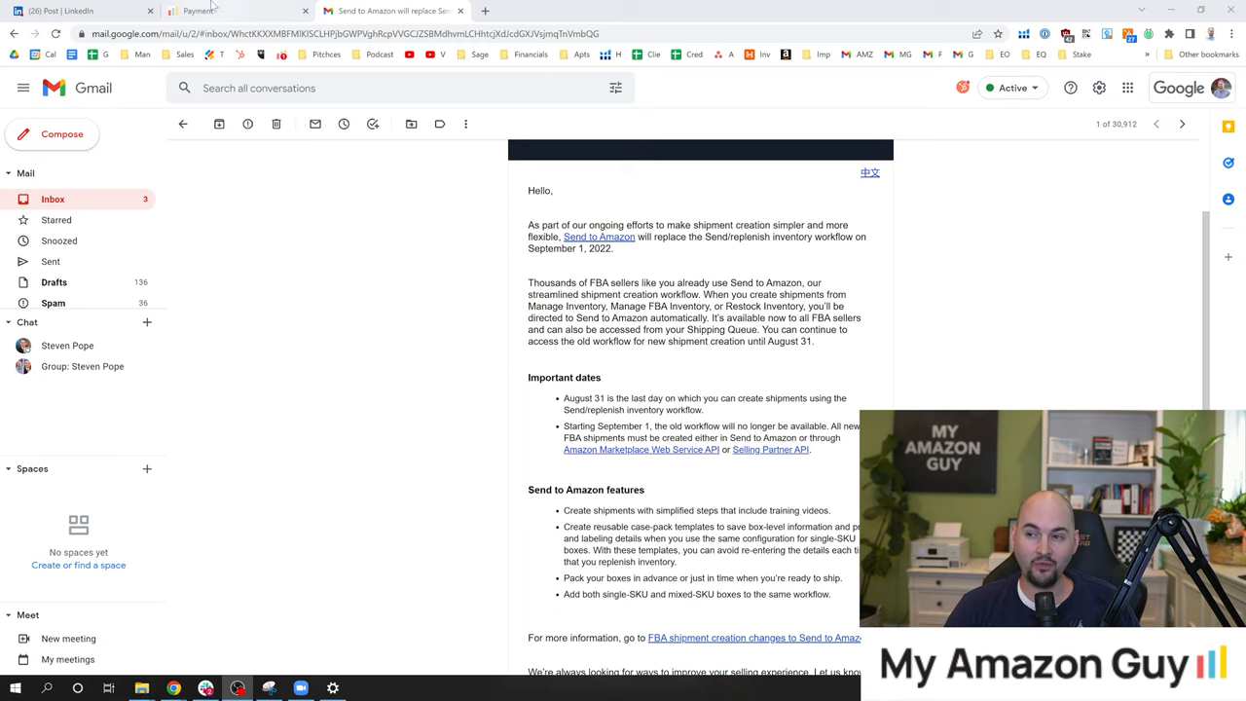
# - Switch to the Payment tab showing the $10 Amazon FBA Logistics checkout
pyautogui.click(204, 11)
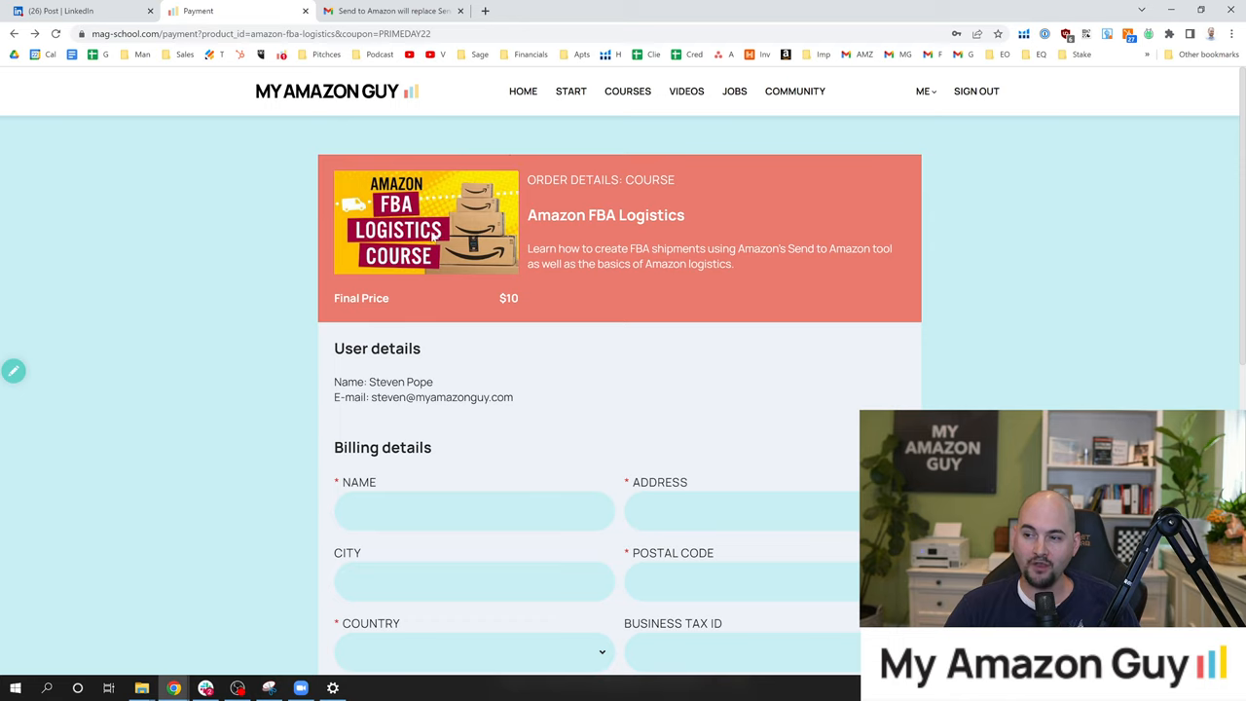
pyautogui.moveTo(496, 330)
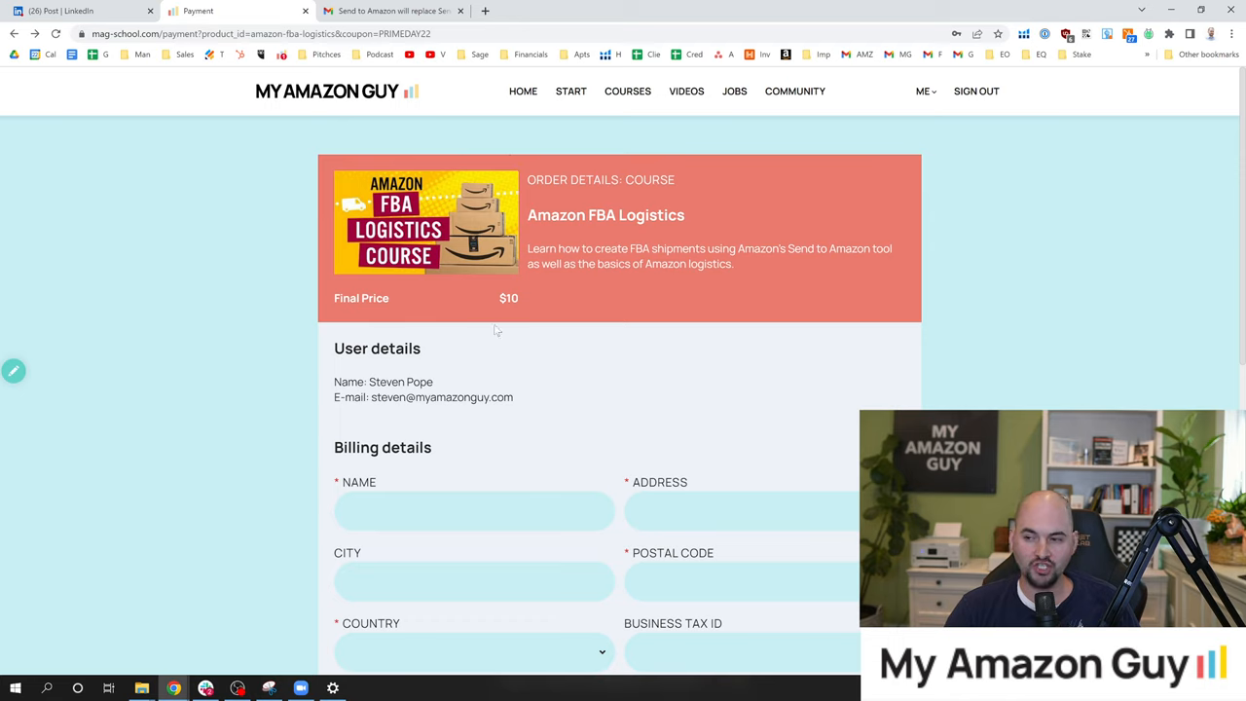
pyautogui.moveTo(506, 339)
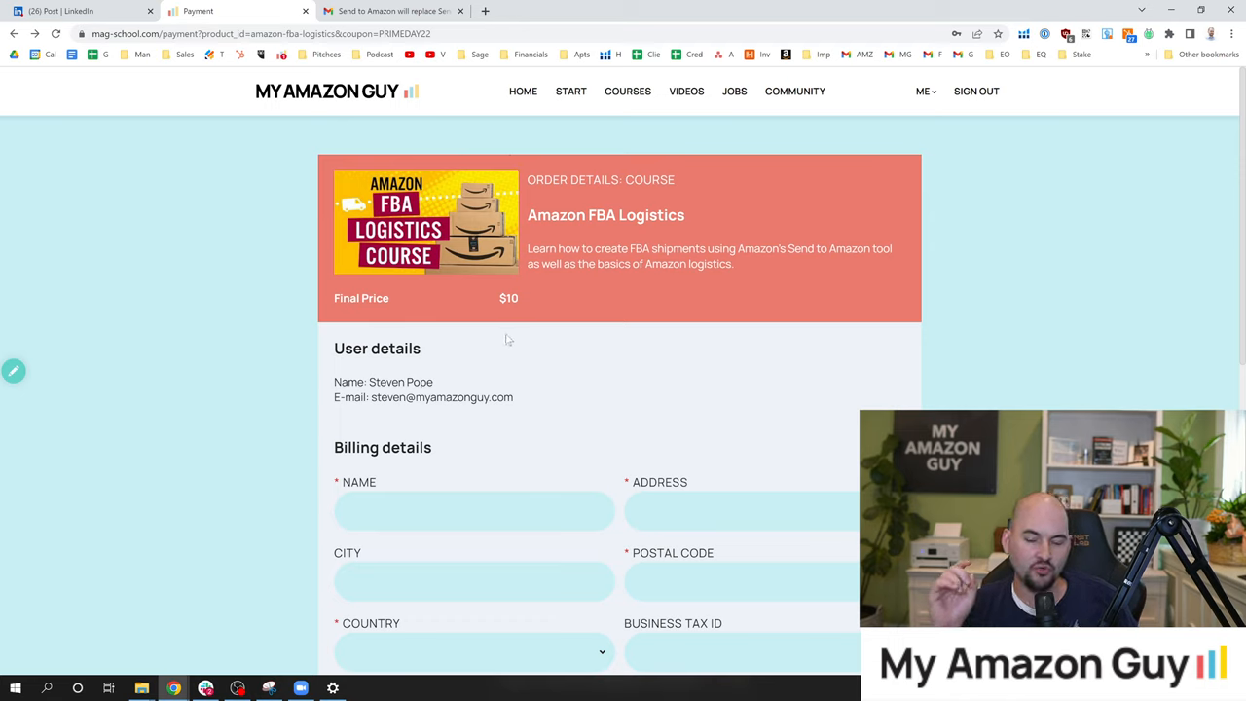
pyautogui.moveTo(452, 347)
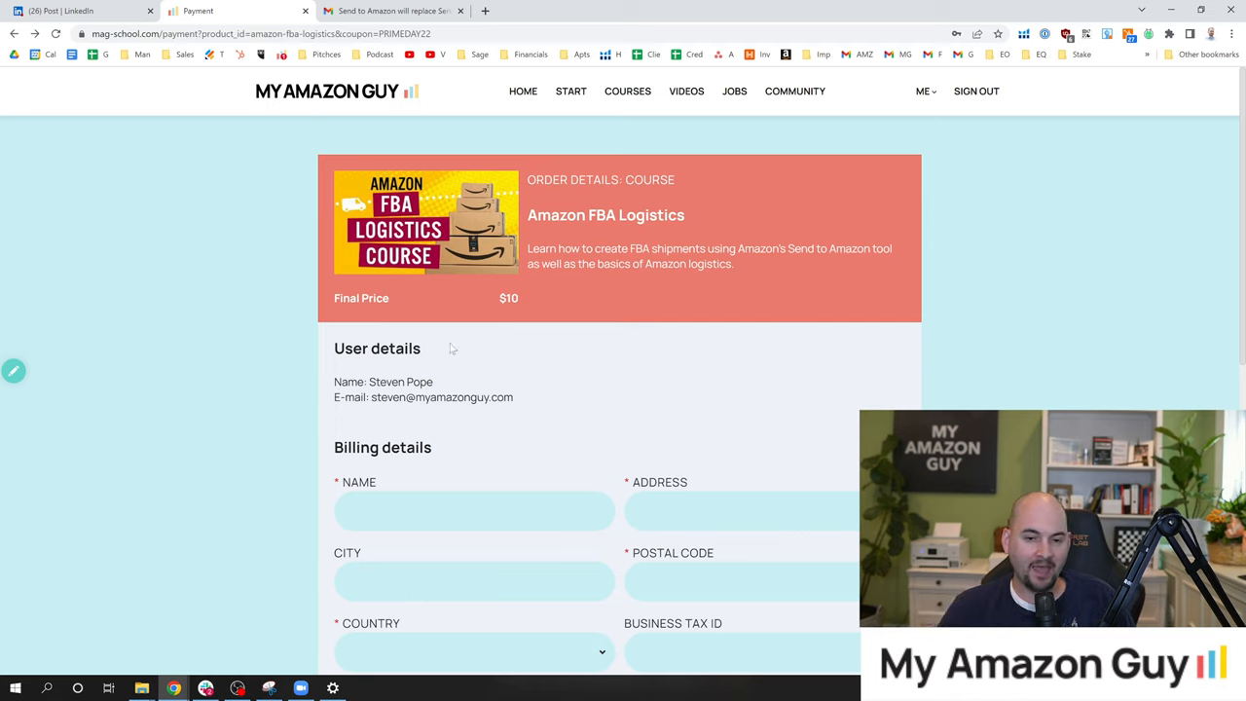
pyautogui.moveTo(295, 300)
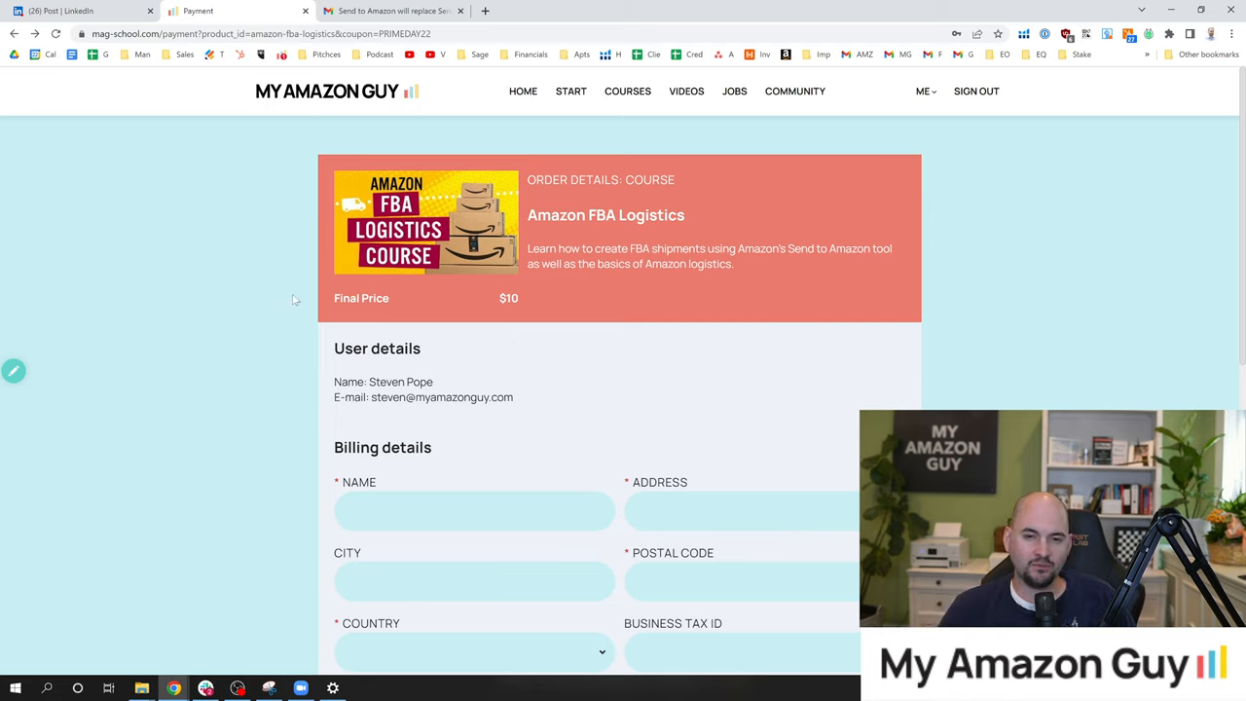
pyautogui.moveTo(561, 304)
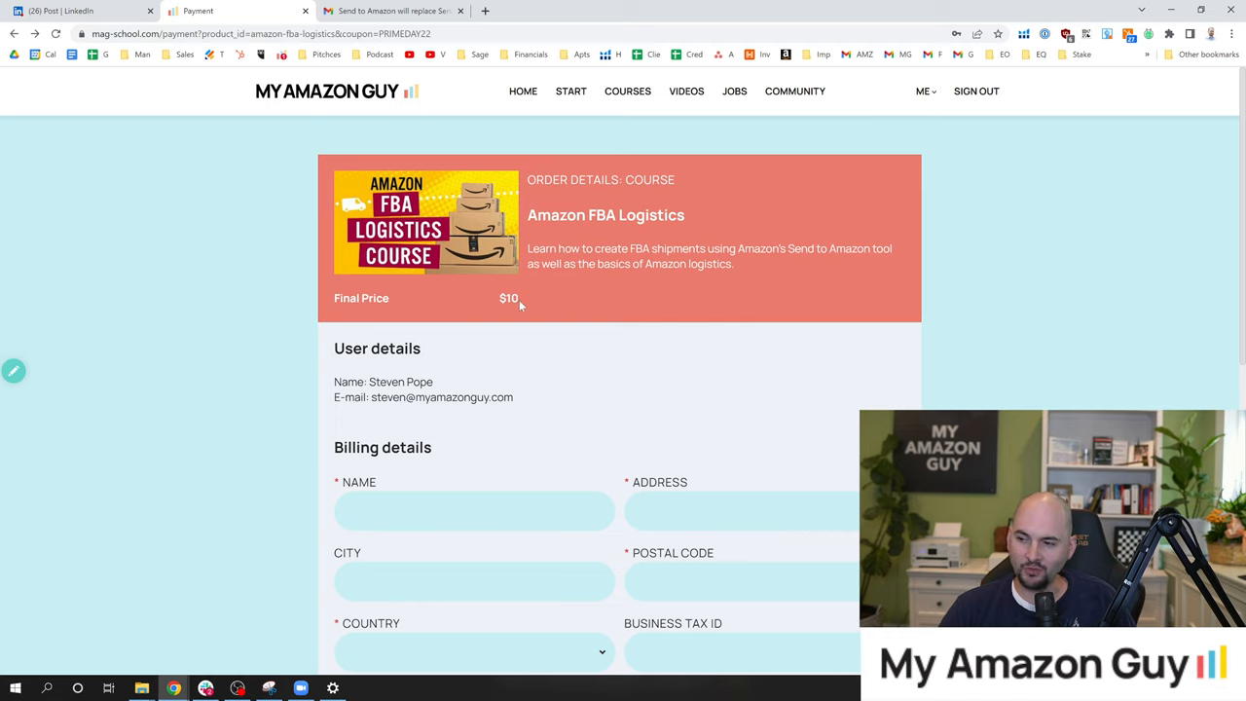
pyautogui.scroll(-3)
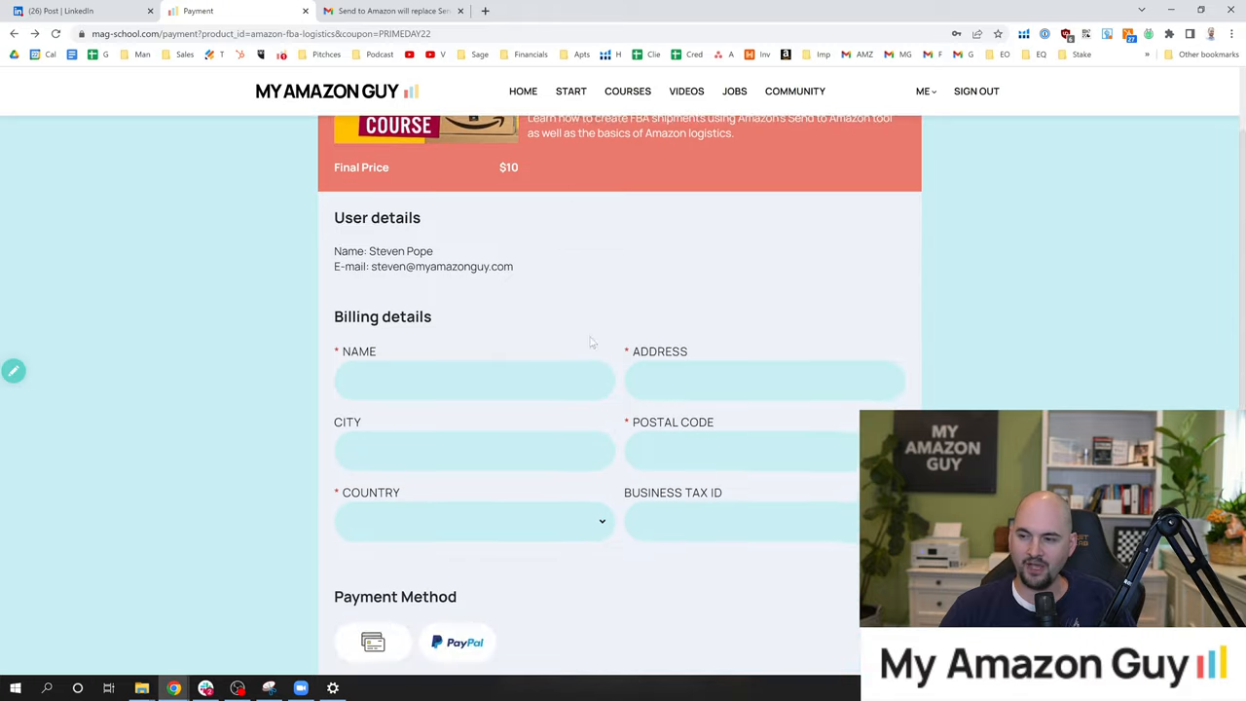
pyautogui.scroll(-3)
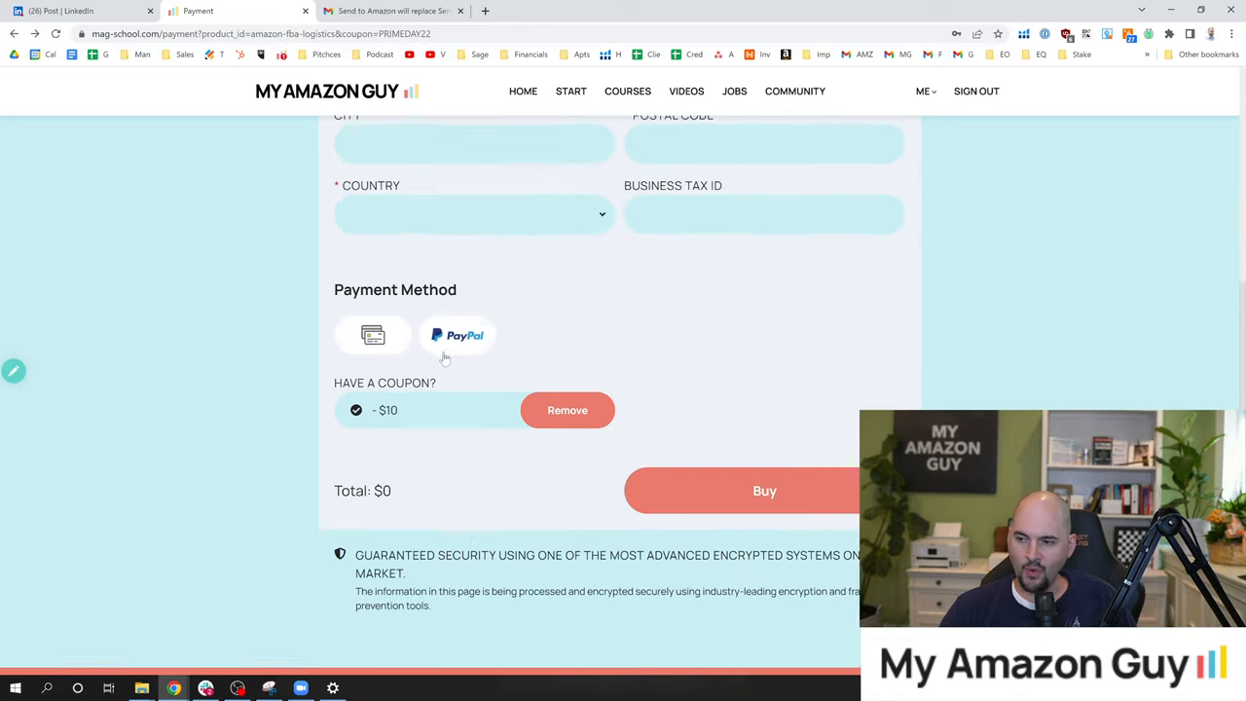
pyautogui.scroll(3)
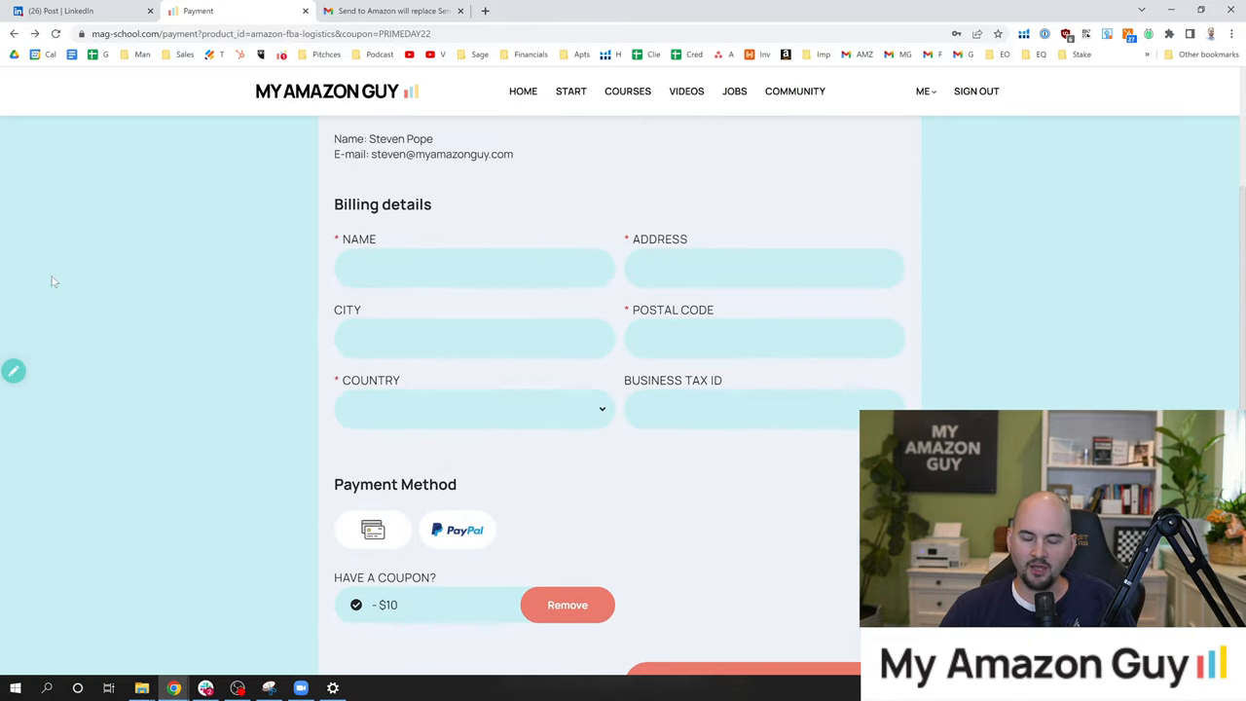
pyautogui.scroll(-3)
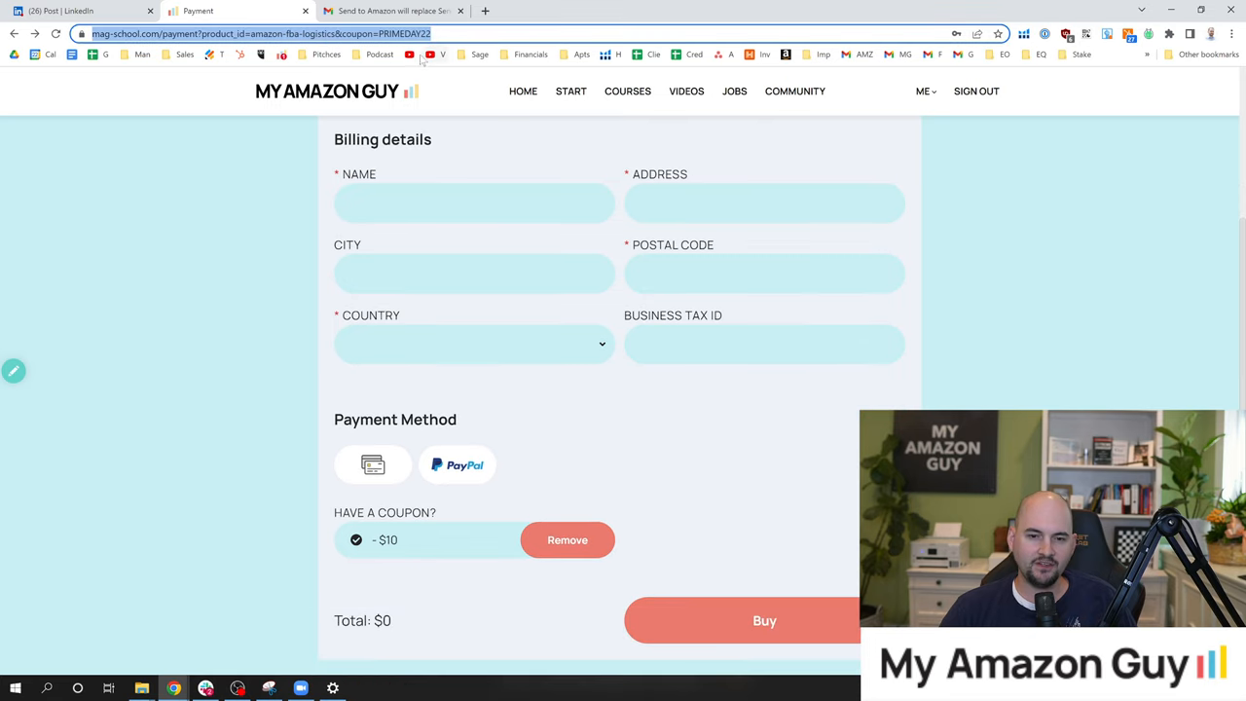
pyautogui.scroll(3)
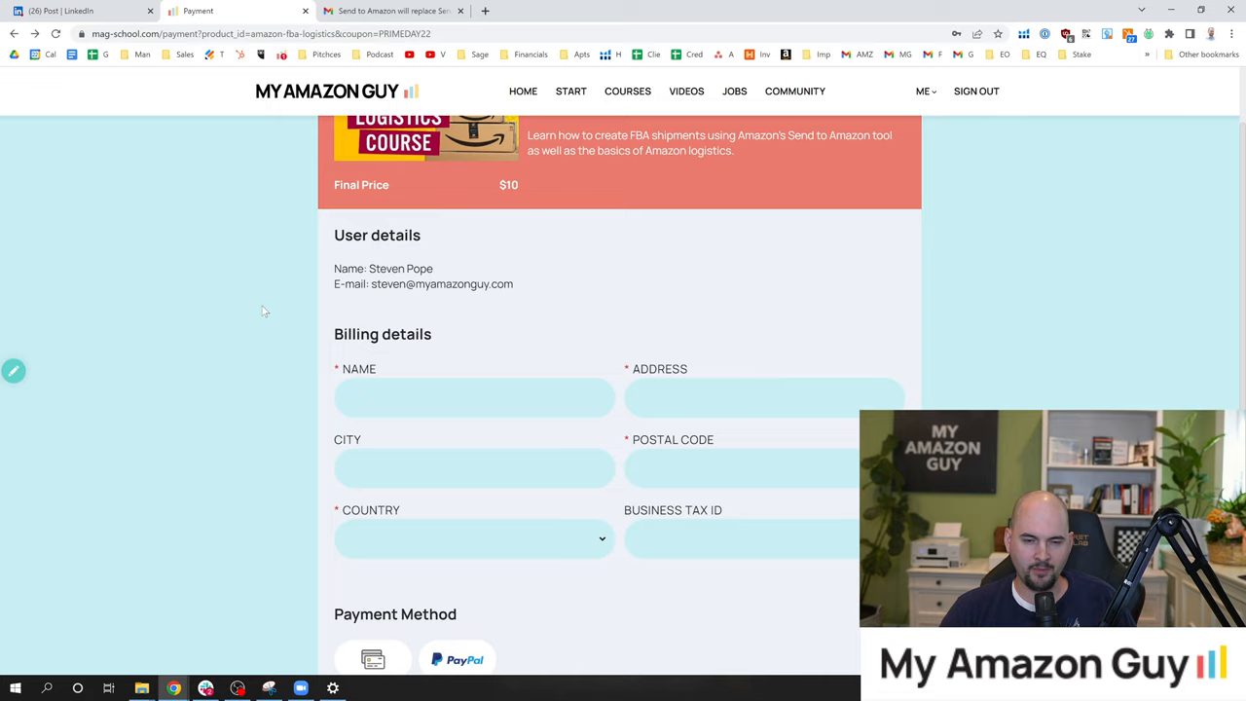
pyautogui.scroll(3)
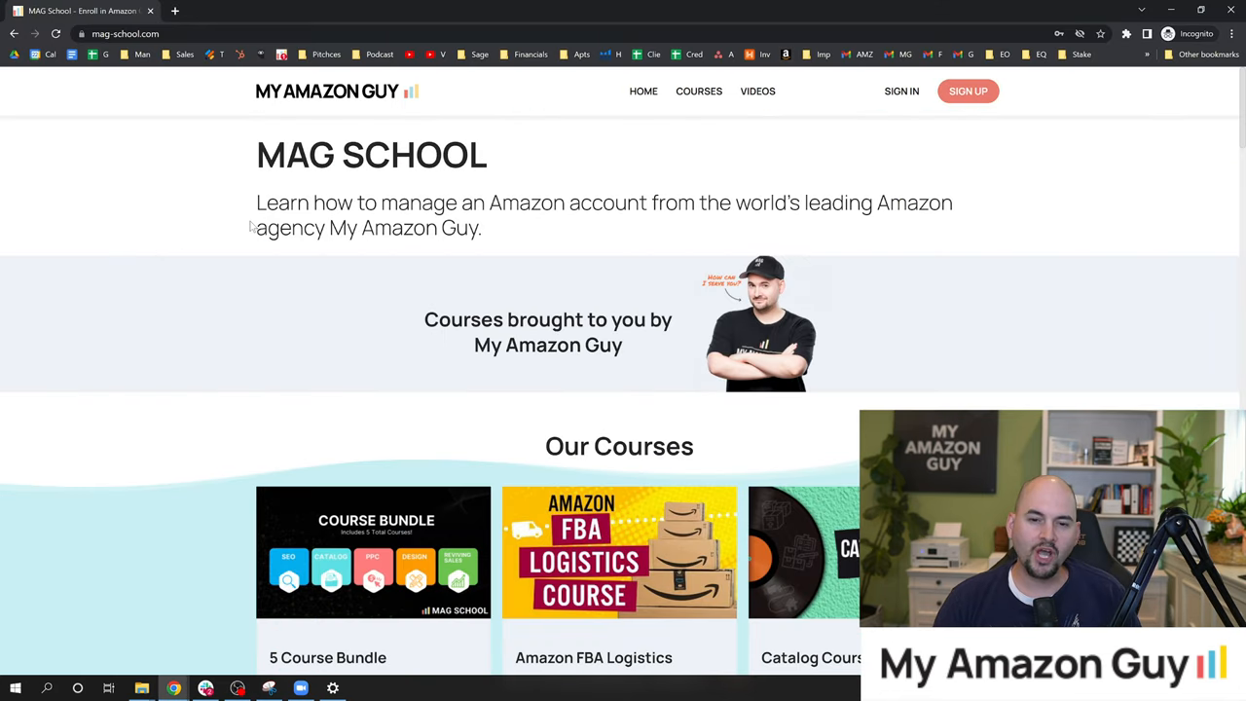
pyautogui.moveTo(209, 240)
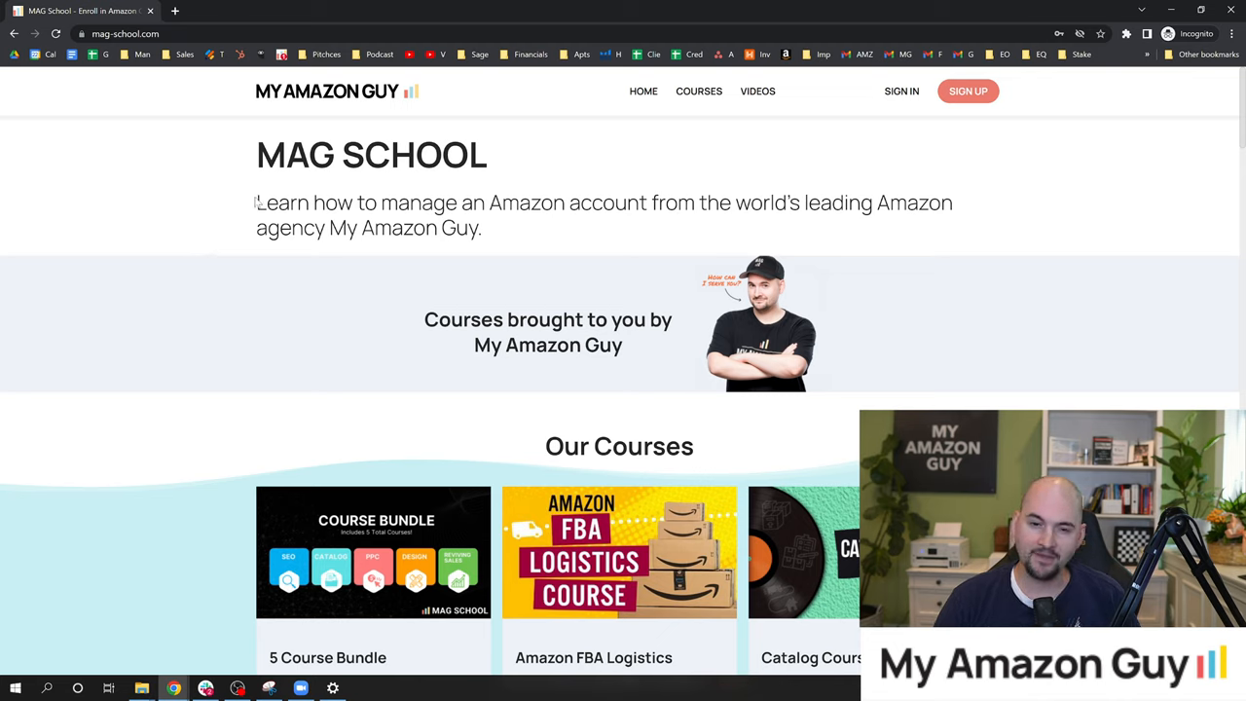
pyautogui.moveTo(491, 231)
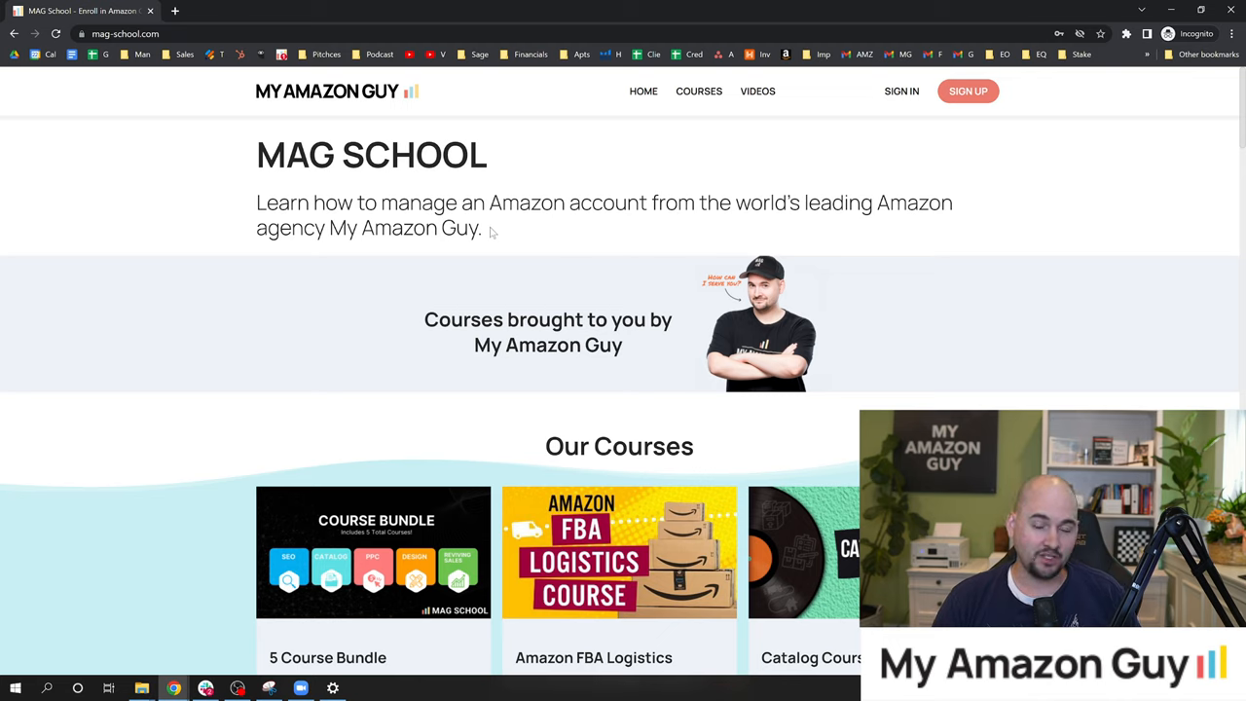
pyautogui.moveTo(494, 232)
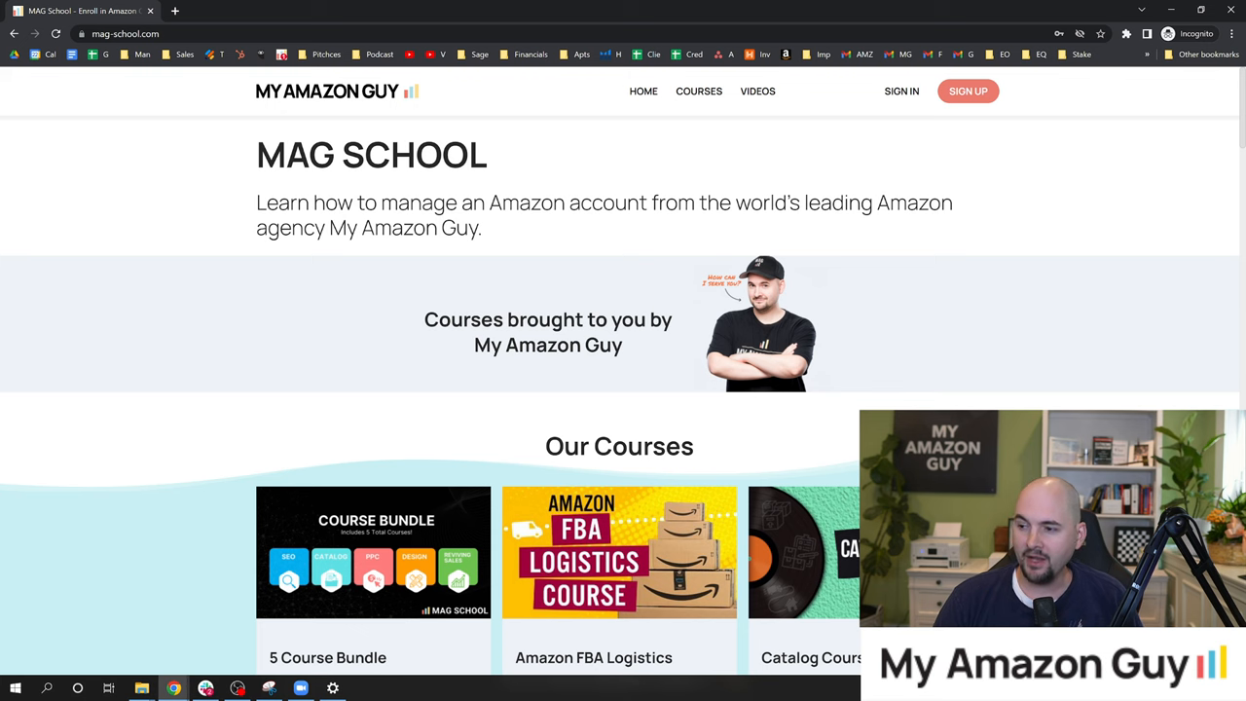
# - Scroll past the Design, PPC, Reinstatements, Reviving Sales and SEO courses to Launching on Amazon
pyautogui.scroll(-3)
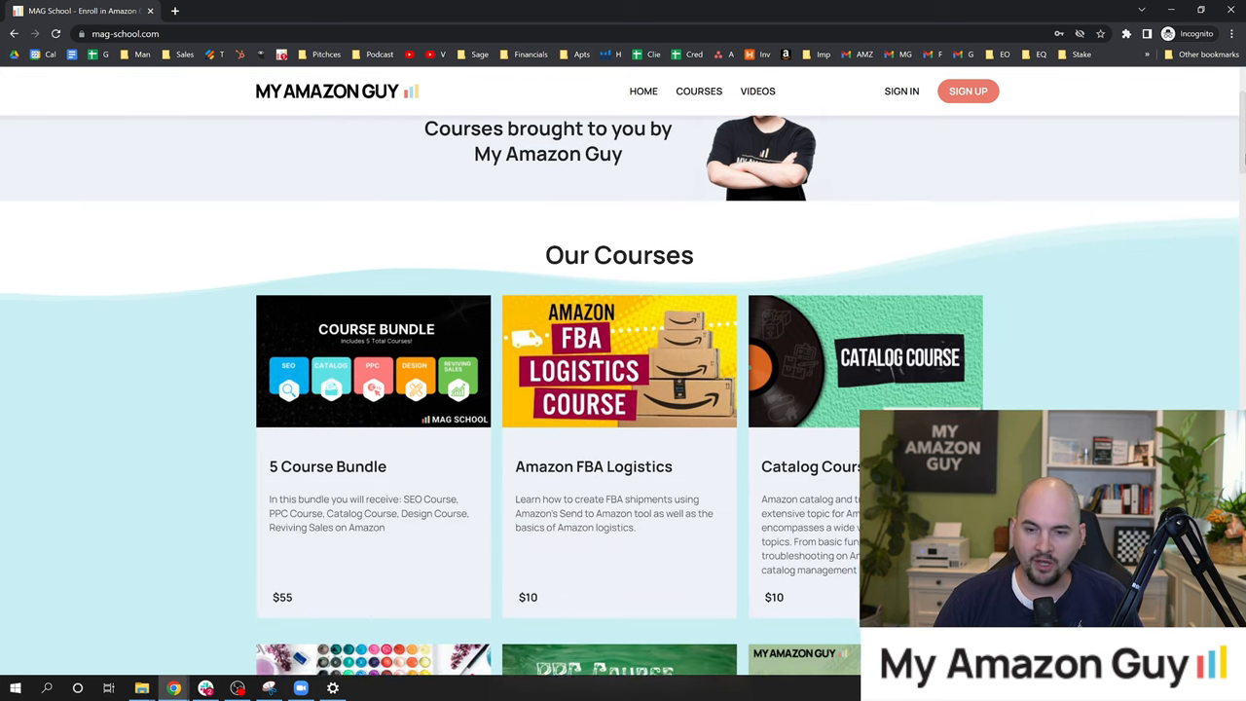
pyautogui.scroll(-3)
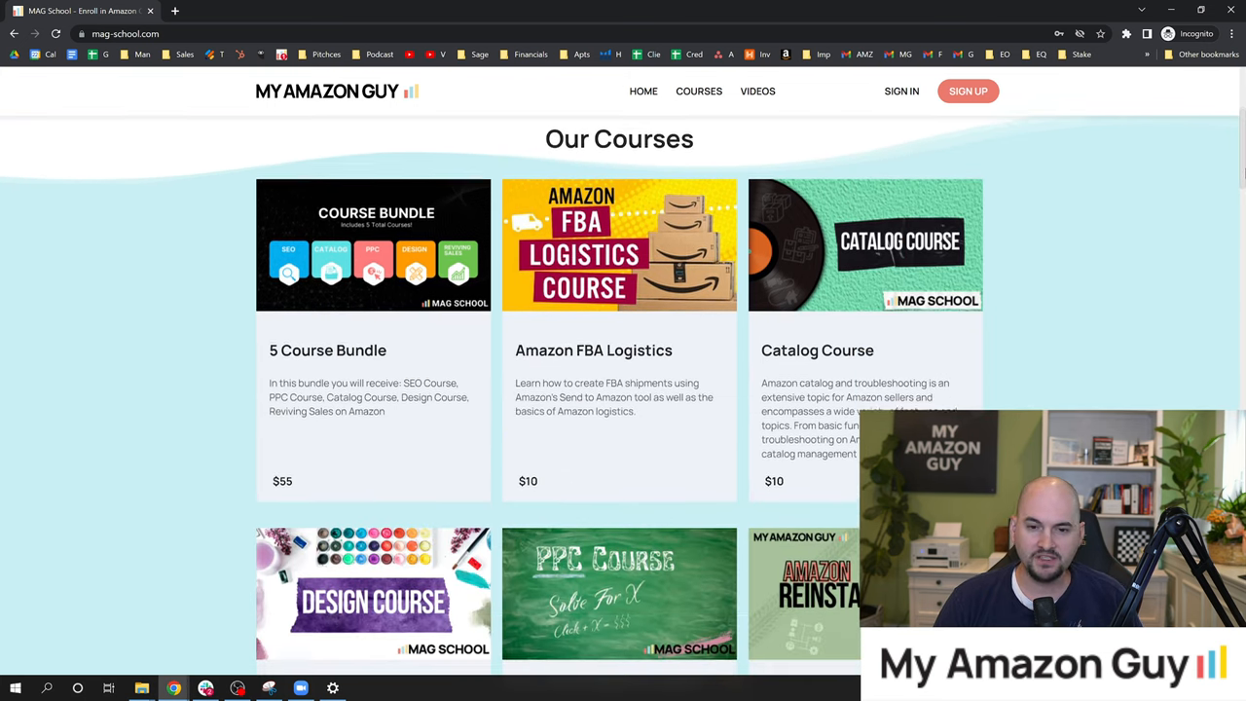
pyautogui.scroll(-3)
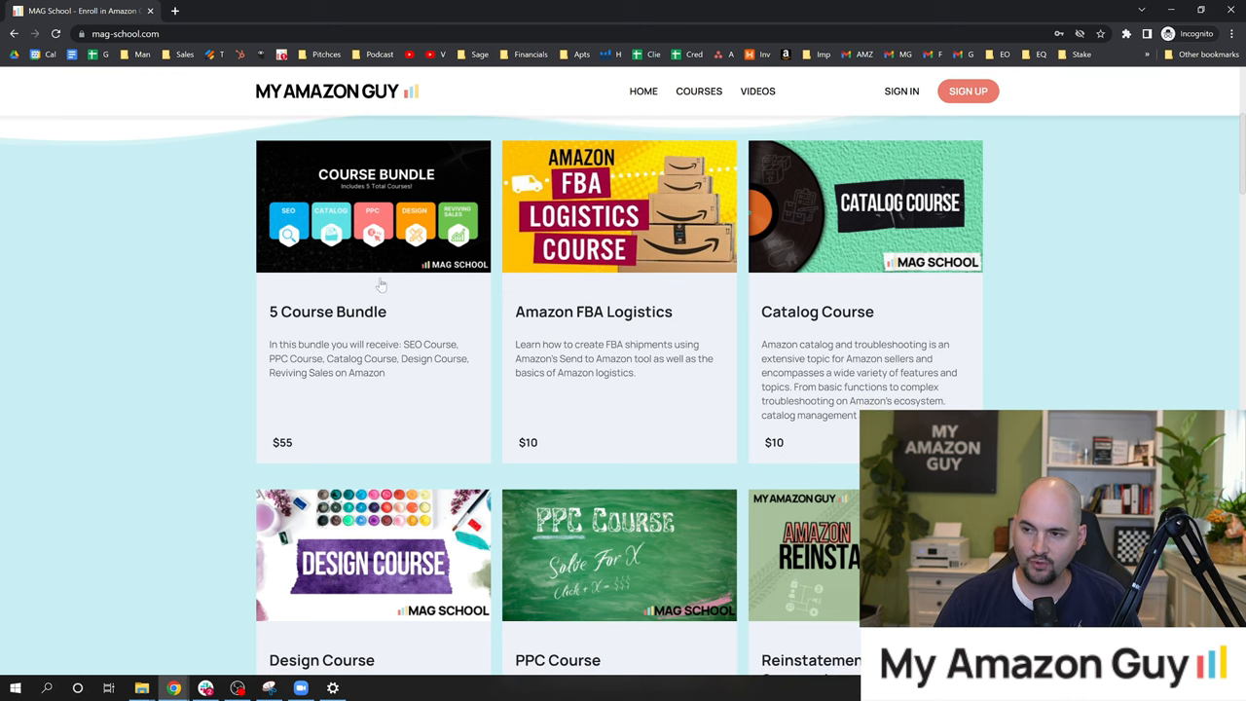
pyautogui.moveTo(463, 226)
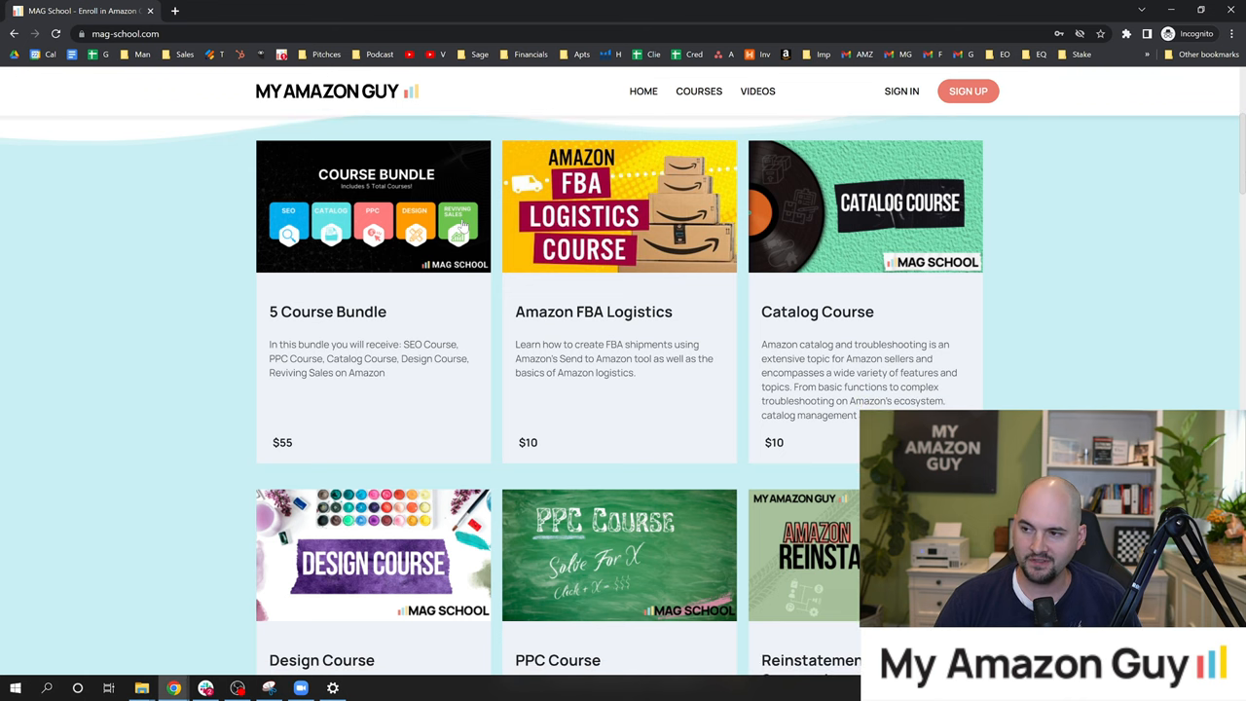
pyautogui.moveTo(292, 426)
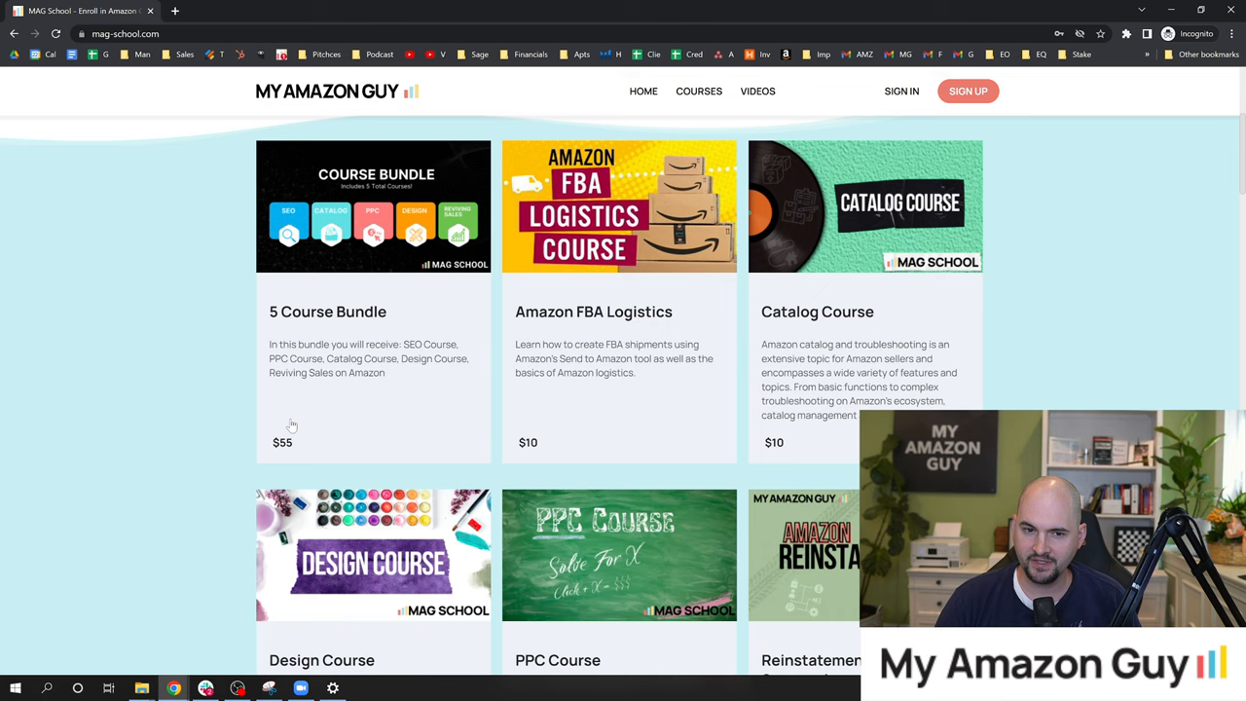
pyautogui.moveTo(649, 312)
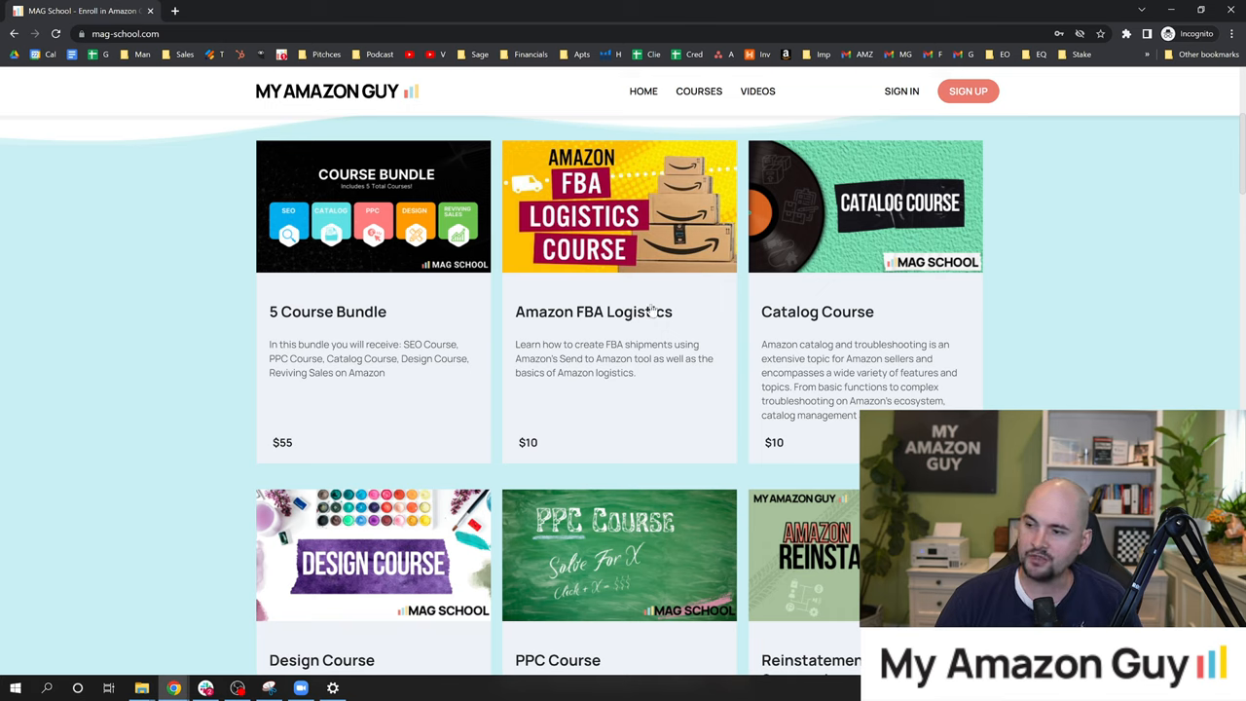
pyautogui.moveTo(712, 315)
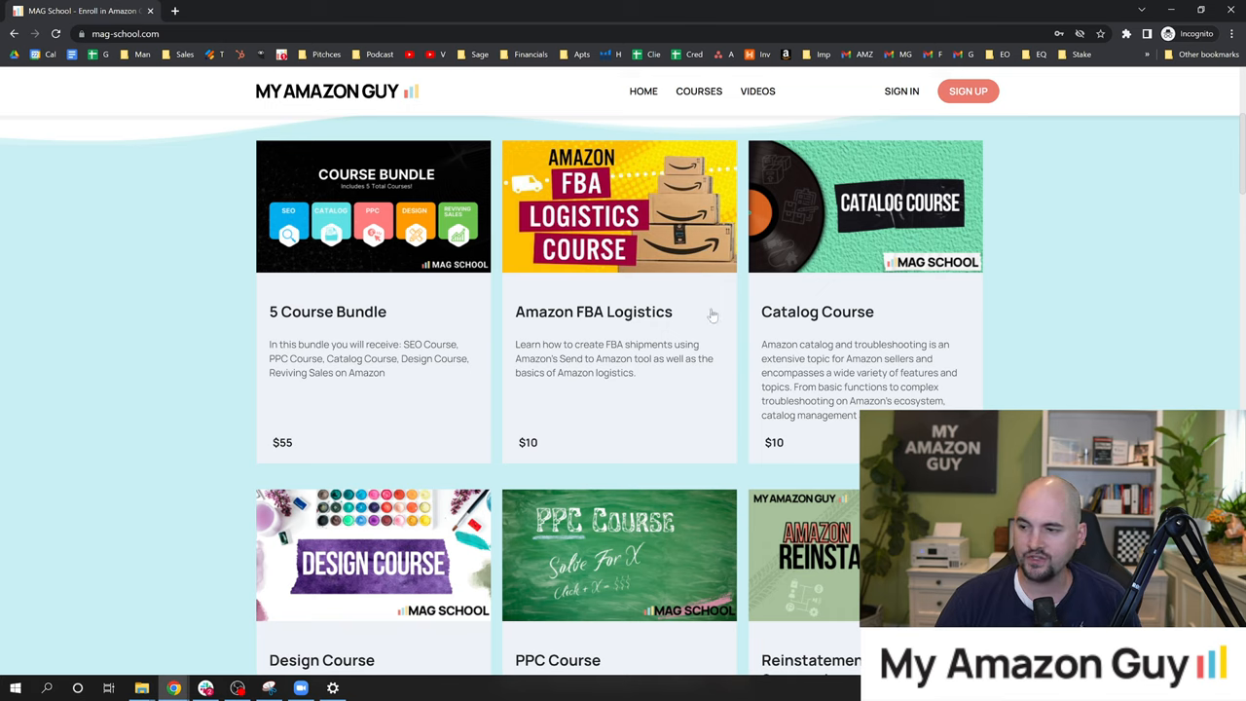
pyautogui.scroll(-3)
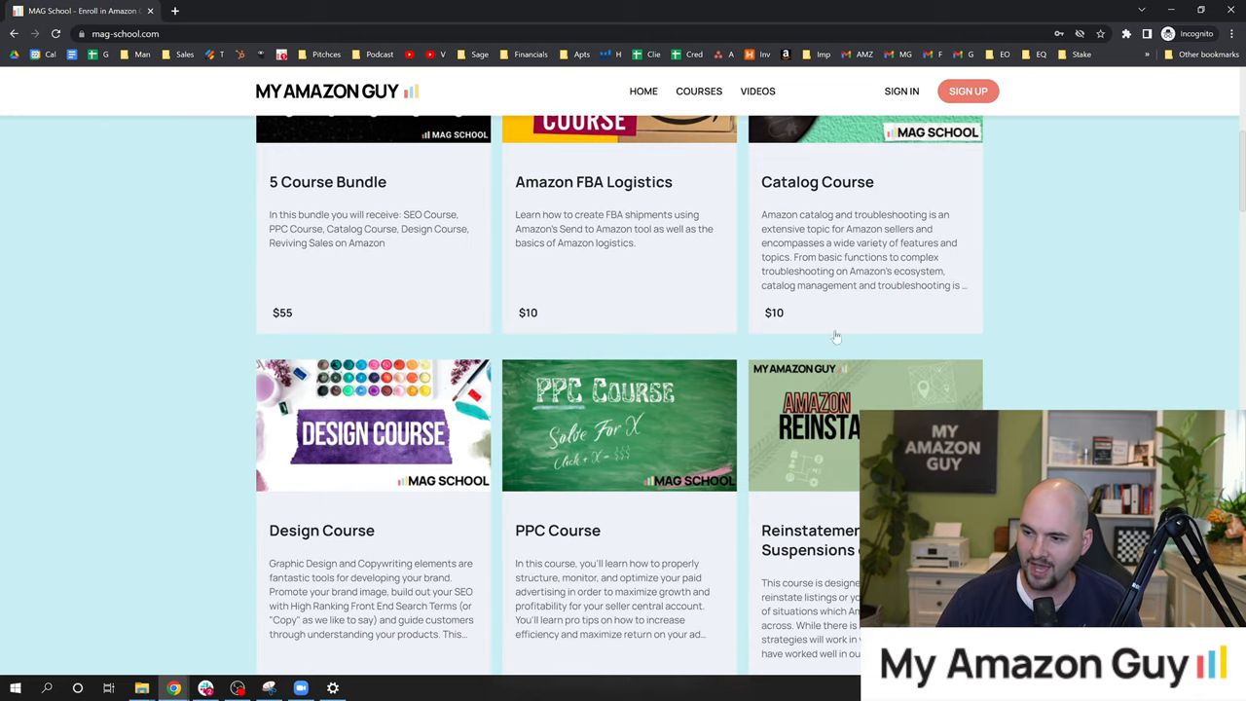
pyautogui.scroll(-3)
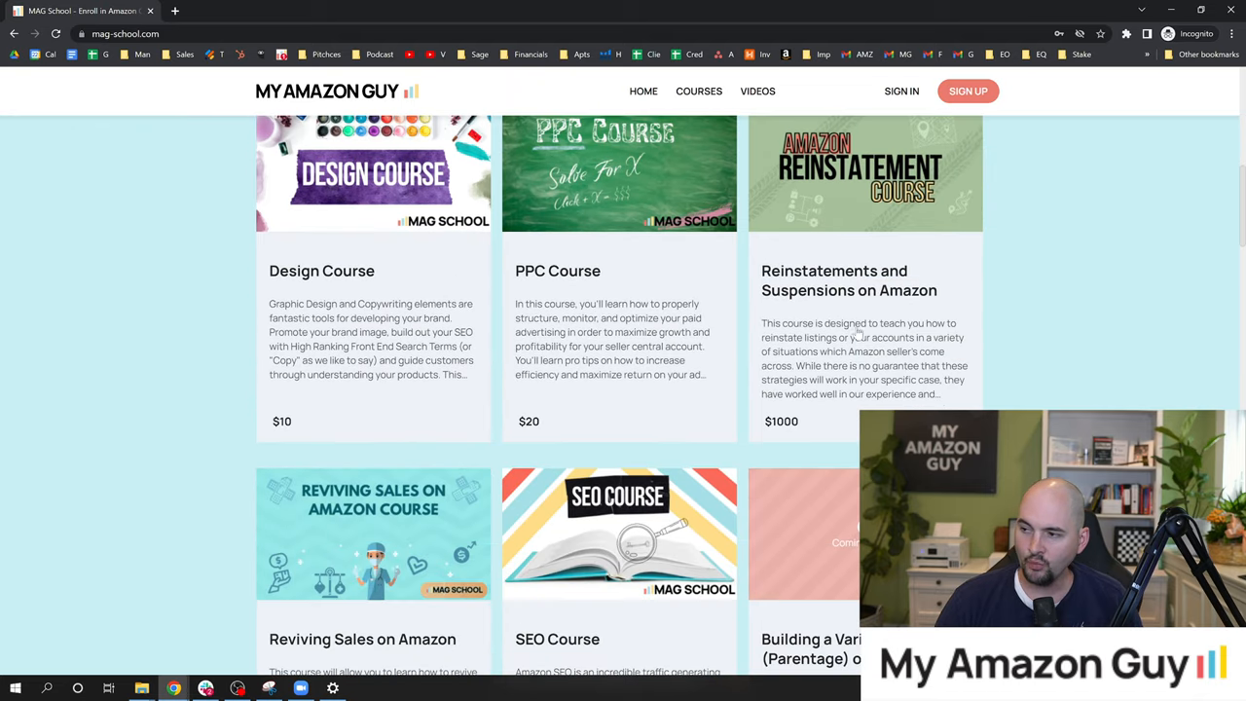
pyautogui.moveTo(842, 315)
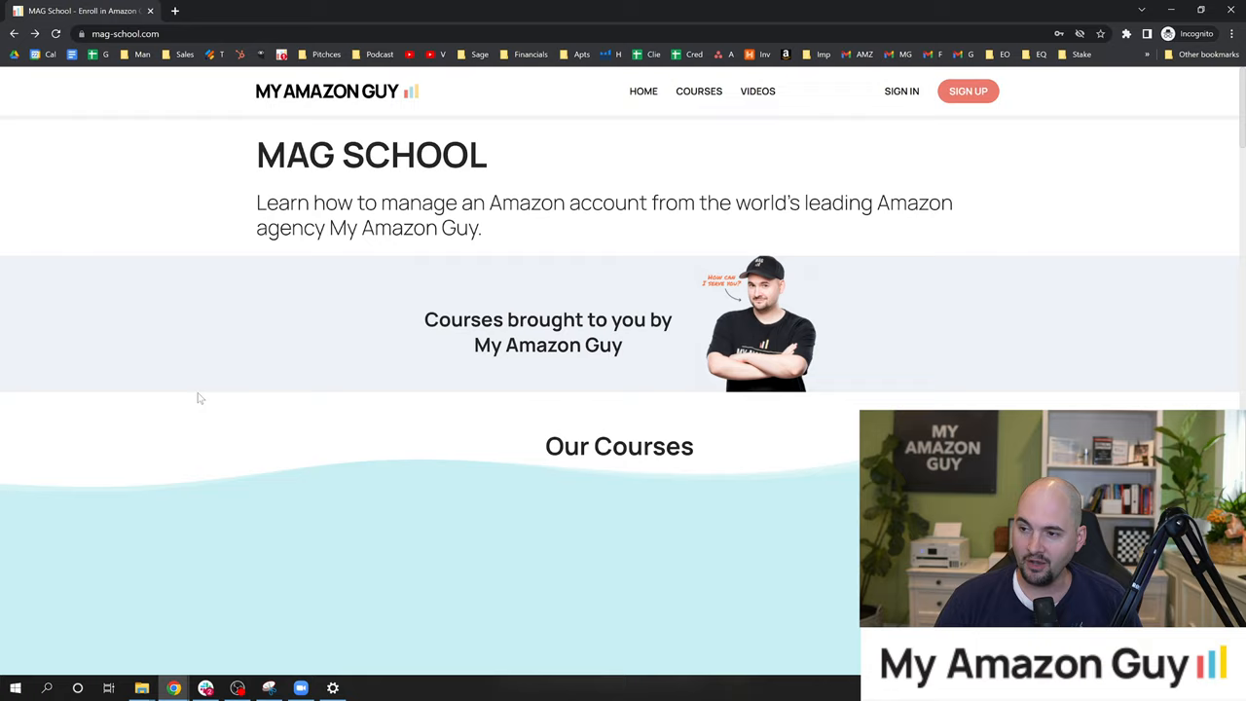
pyautogui.scroll(-3)
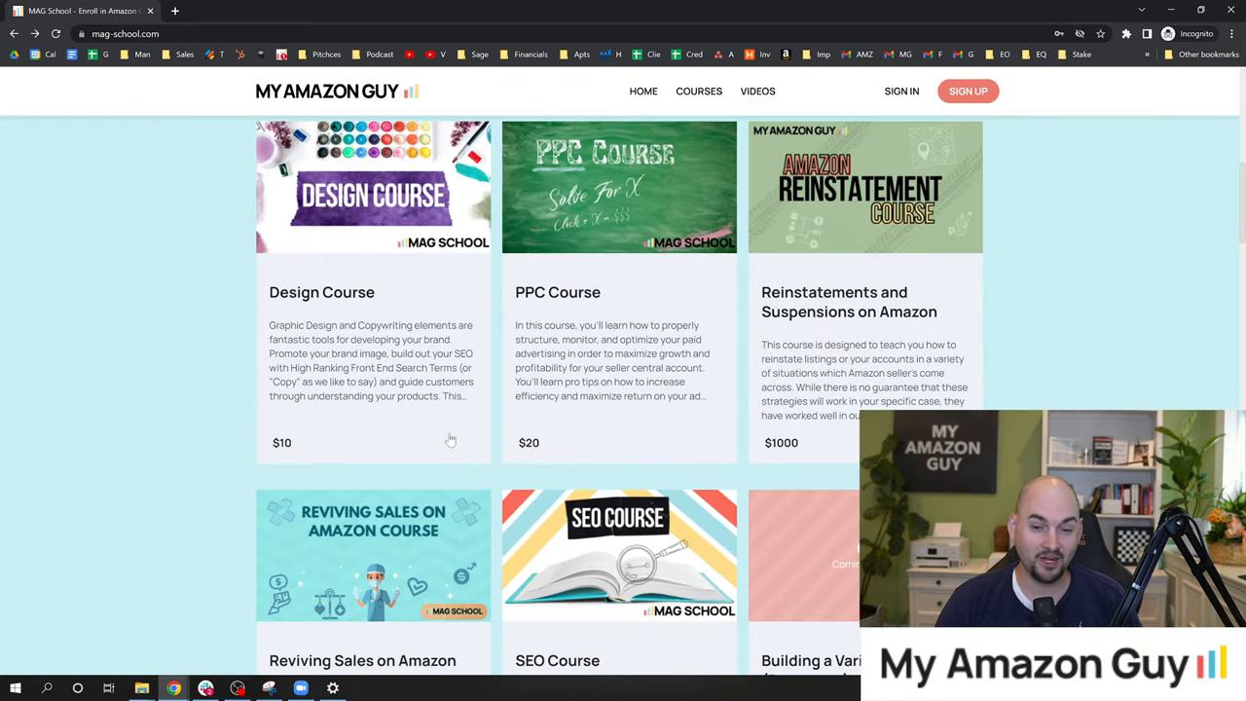
pyautogui.scroll(-3)
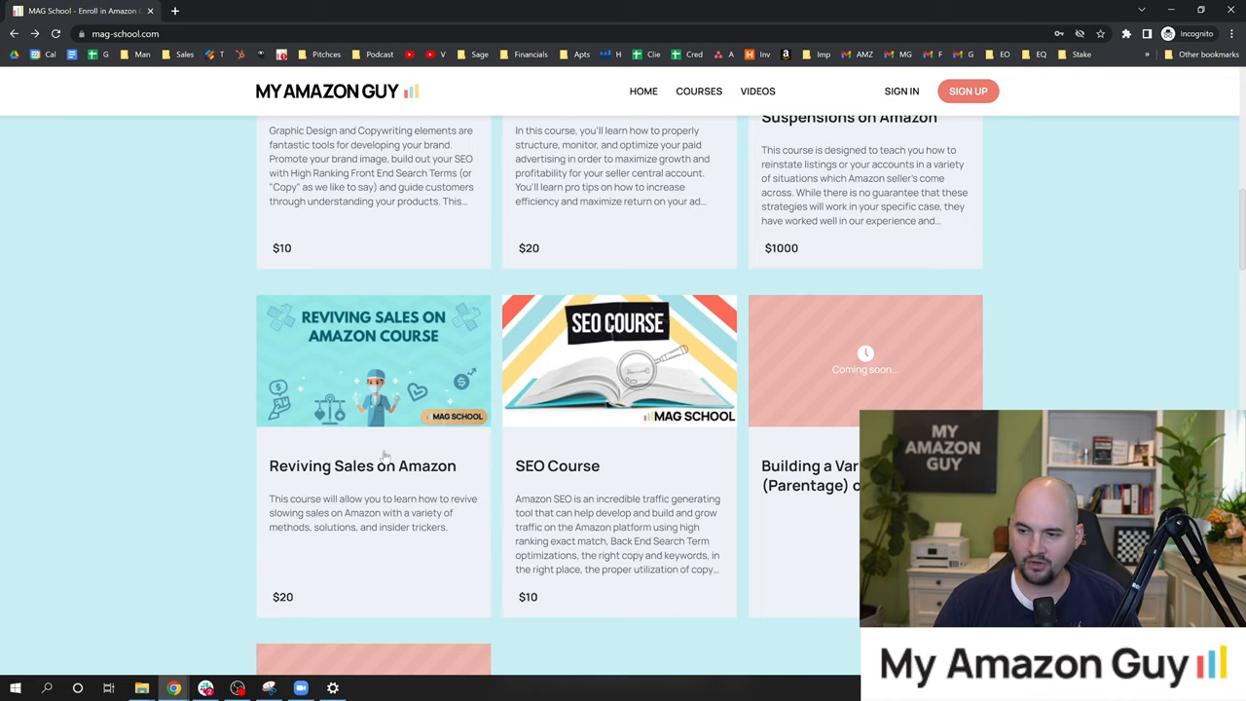
pyautogui.moveTo(615, 487)
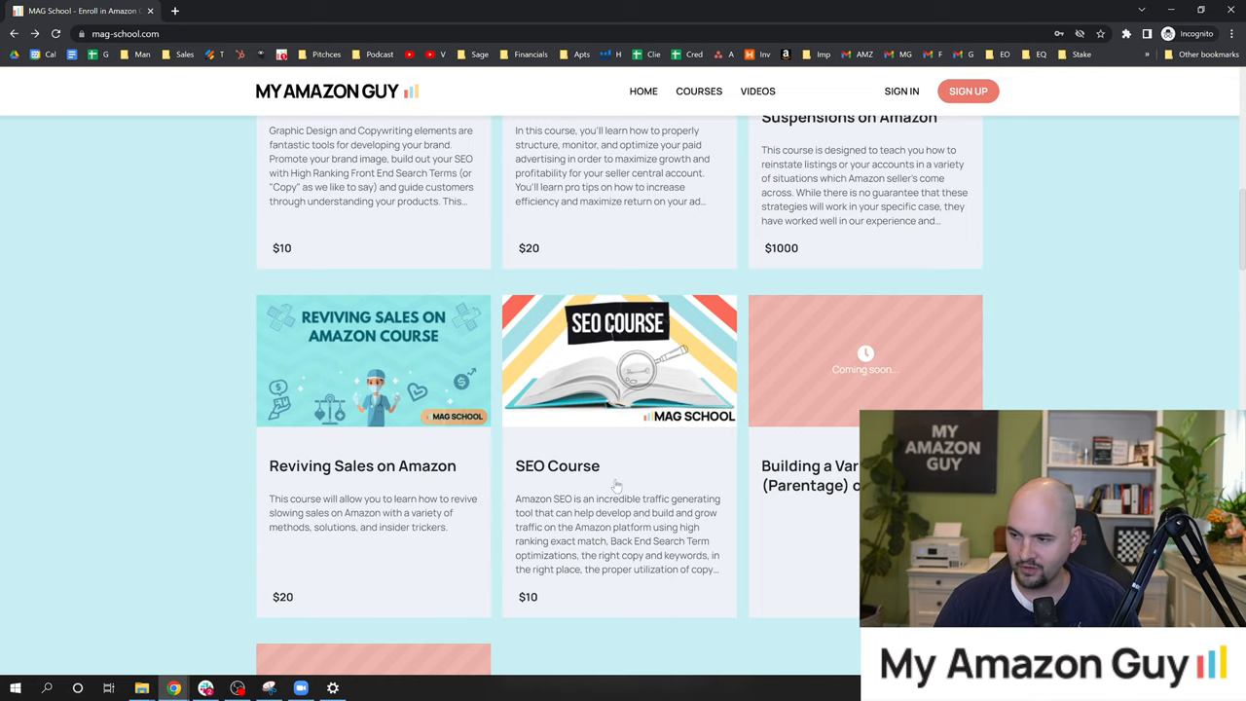
pyautogui.scroll(-3)
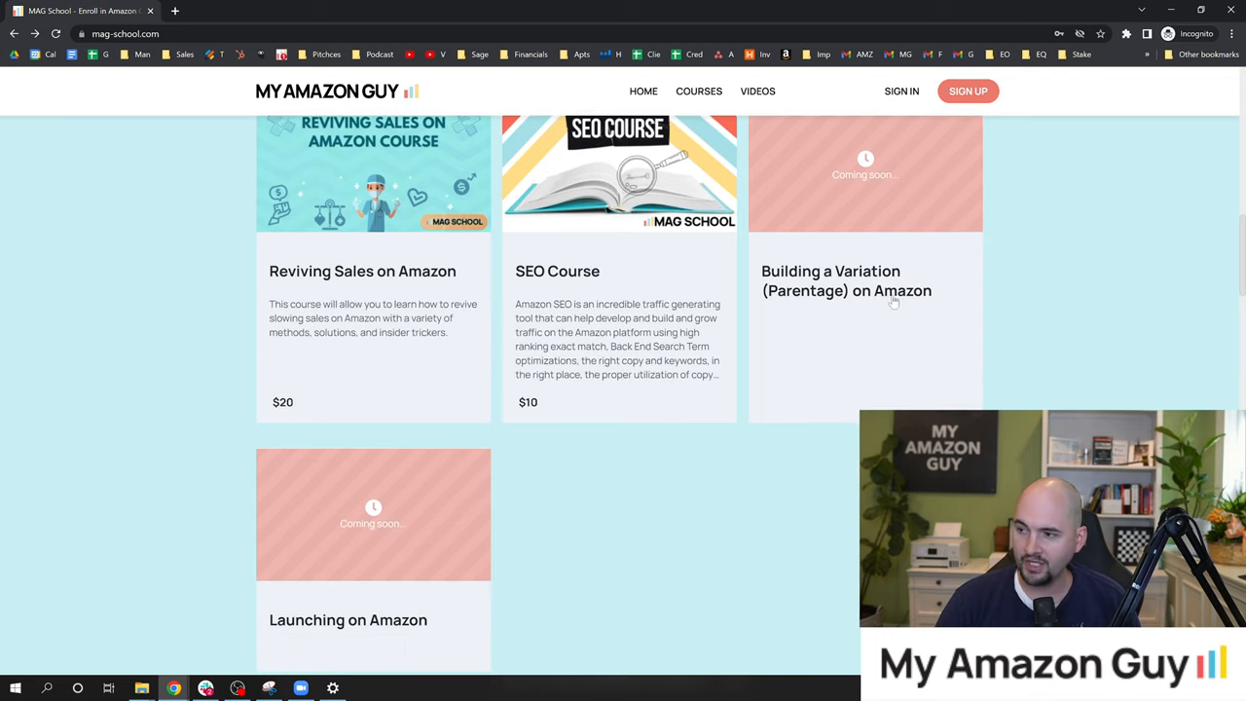
pyautogui.scroll(-3)
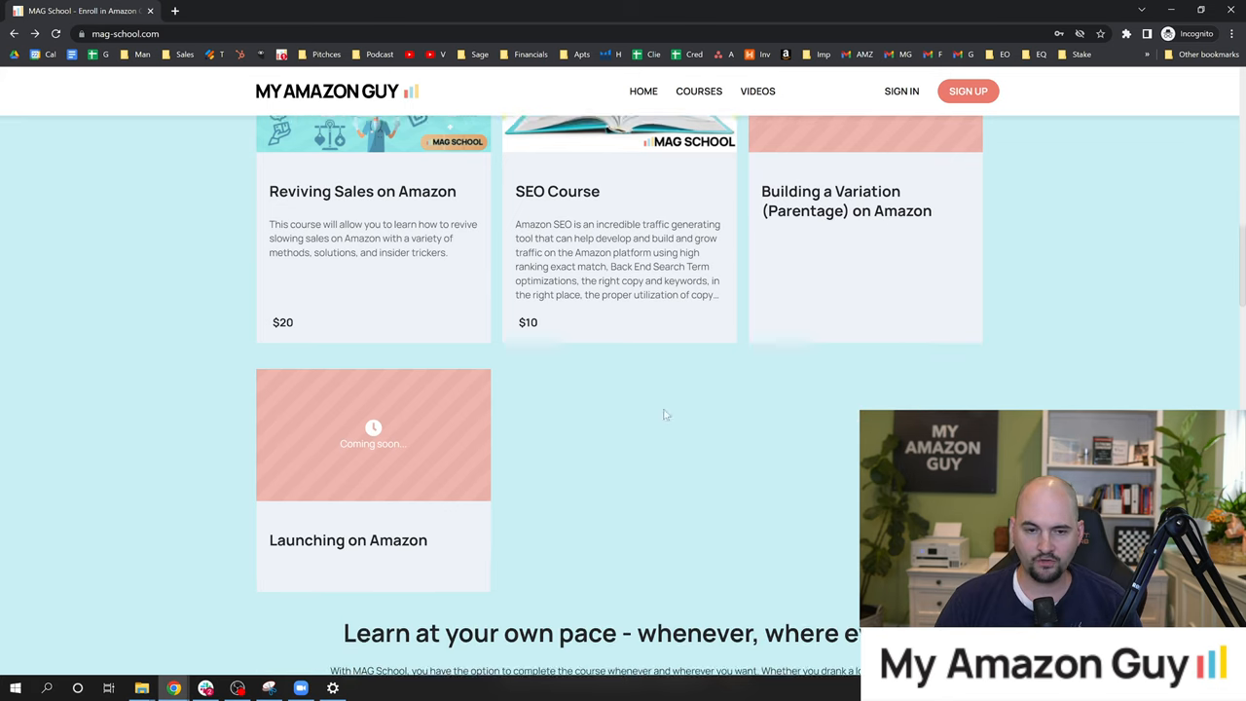
pyautogui.scroll(-3)
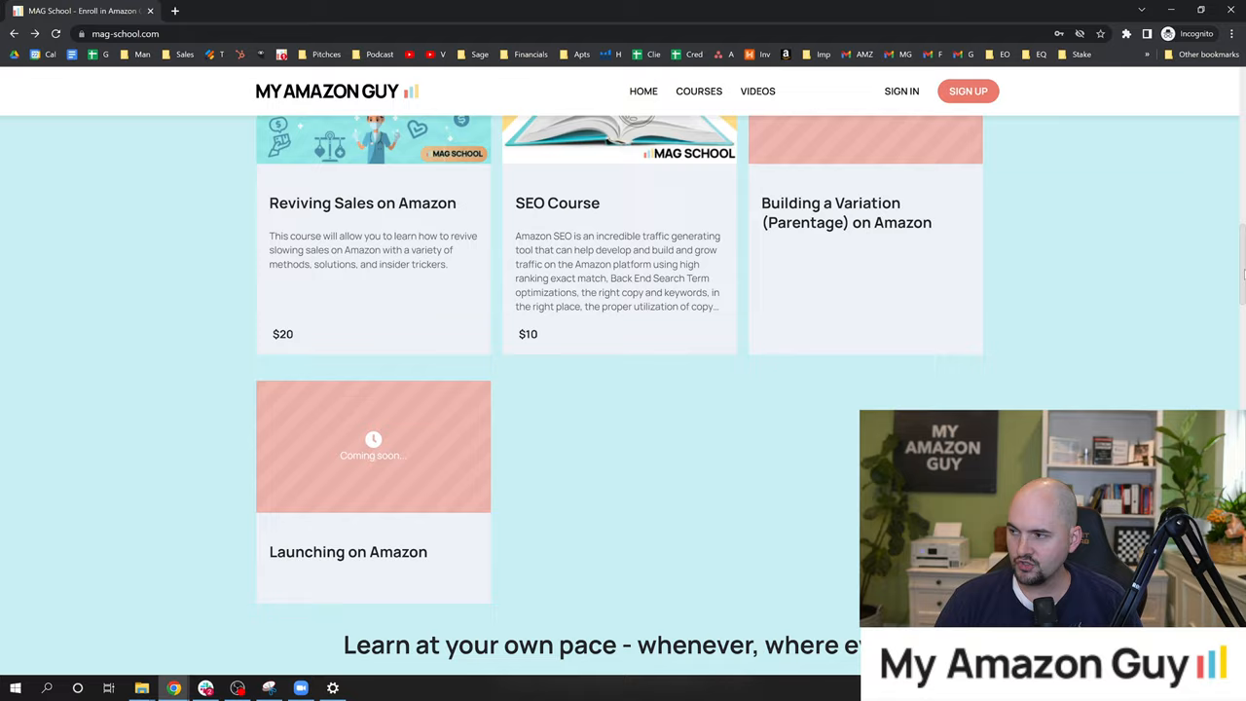
pyautogui.scroll(3)
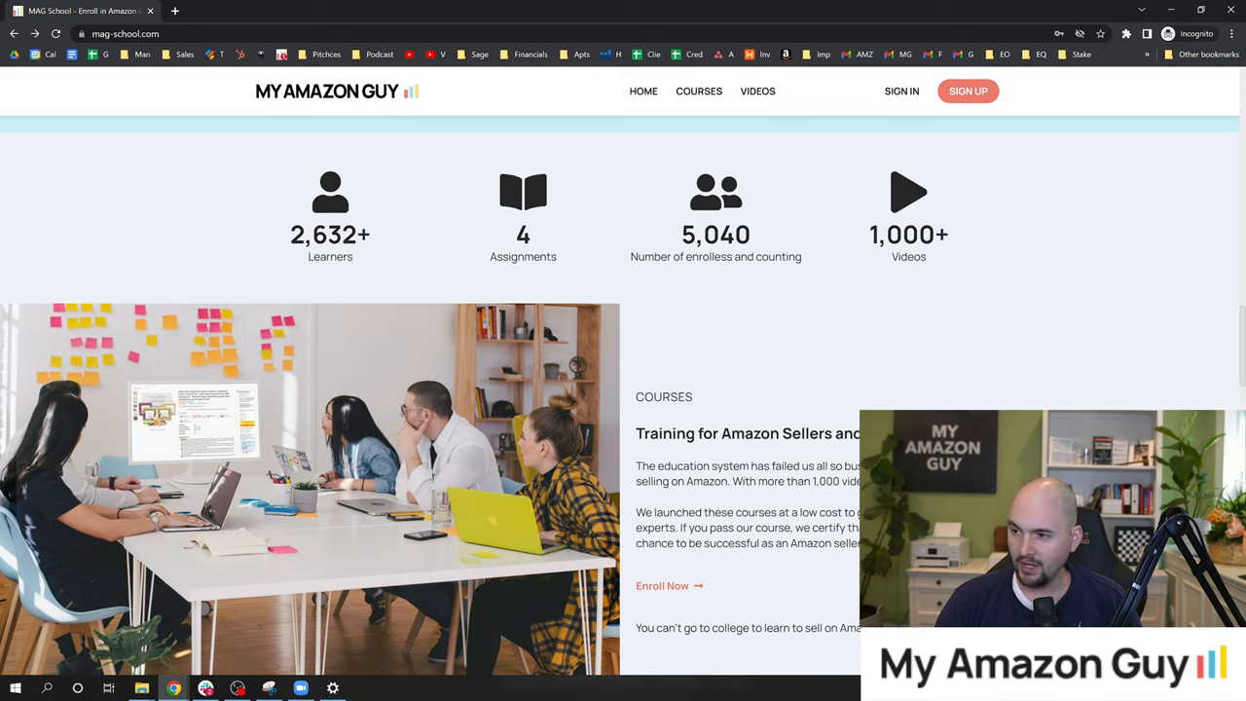
pyautogui.moveTo(603, 270)
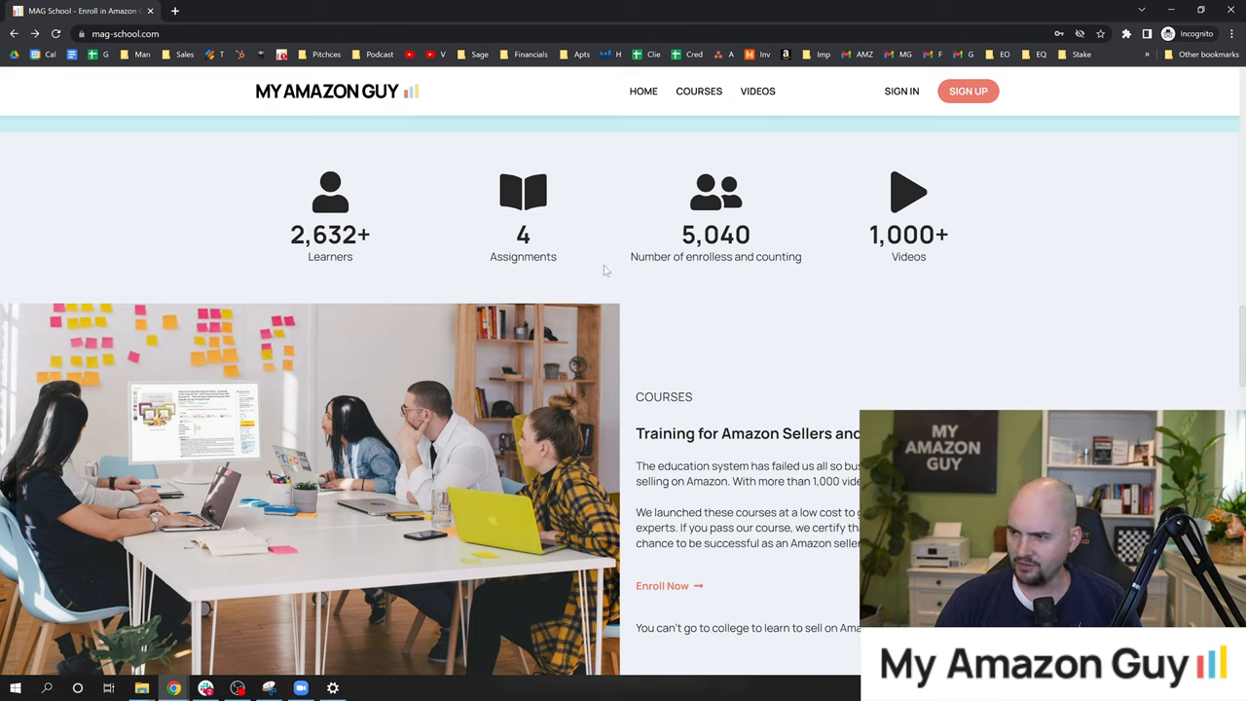
pyautogui.moveTo(825, 267)
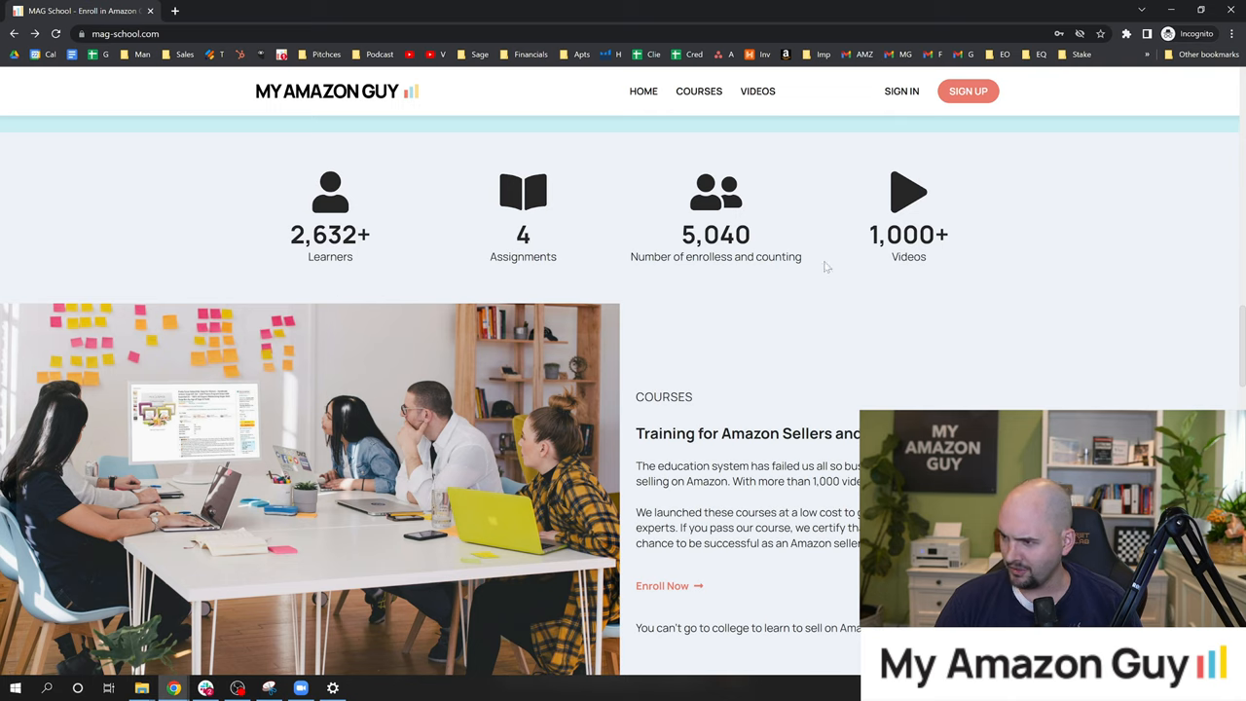
pyautogui.moveTo(1068, 297)
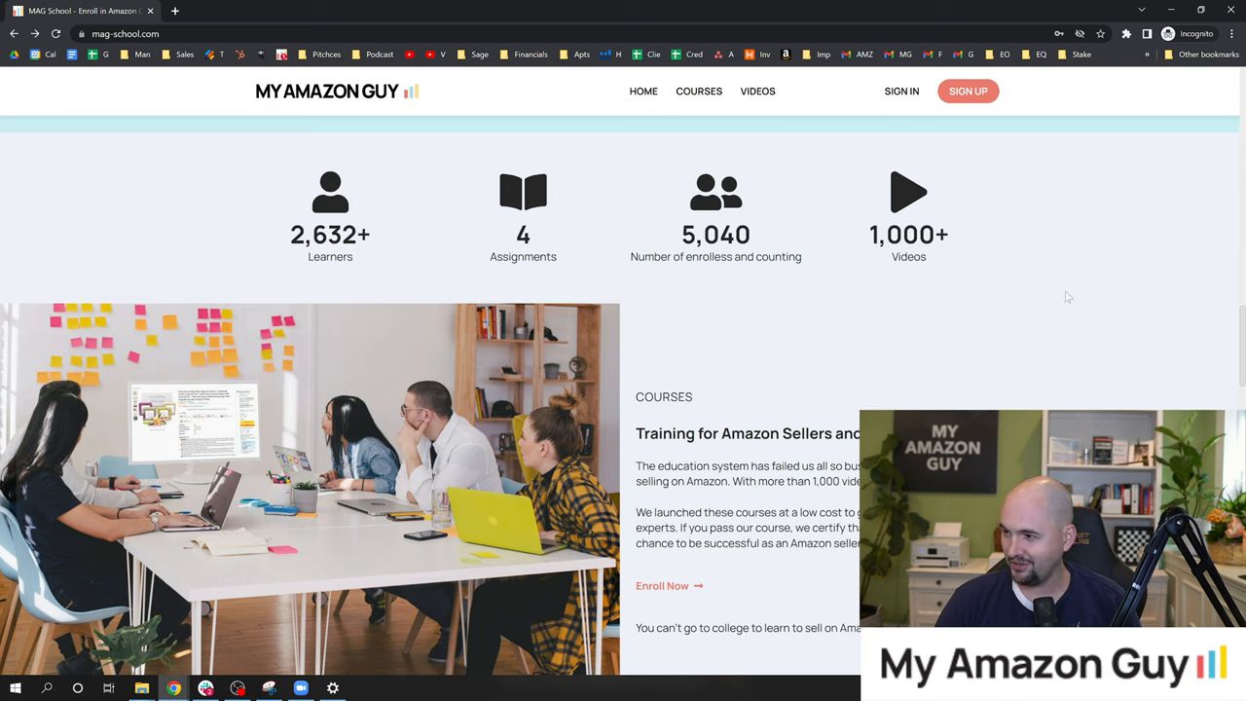
# - Scroll past the learner stats, Training and Great for Employers sections to the testimonials
pyautogui.scroll(-3)
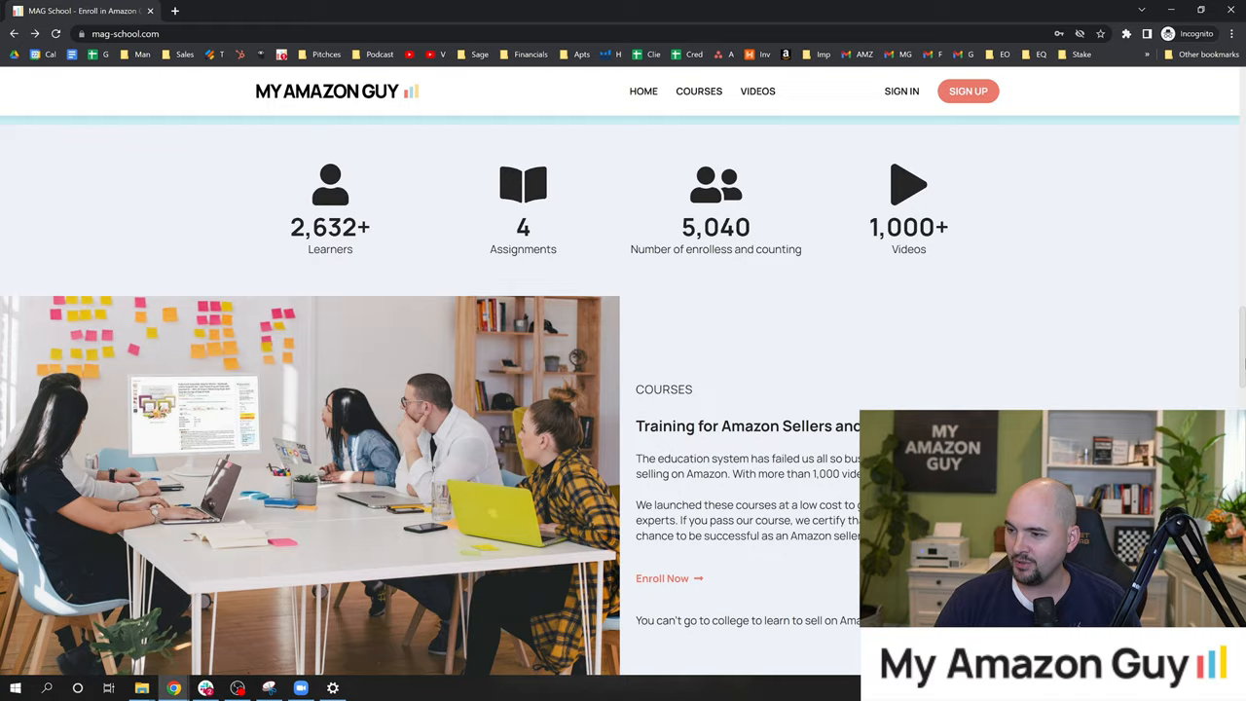
pyautogui.scroll(-3)
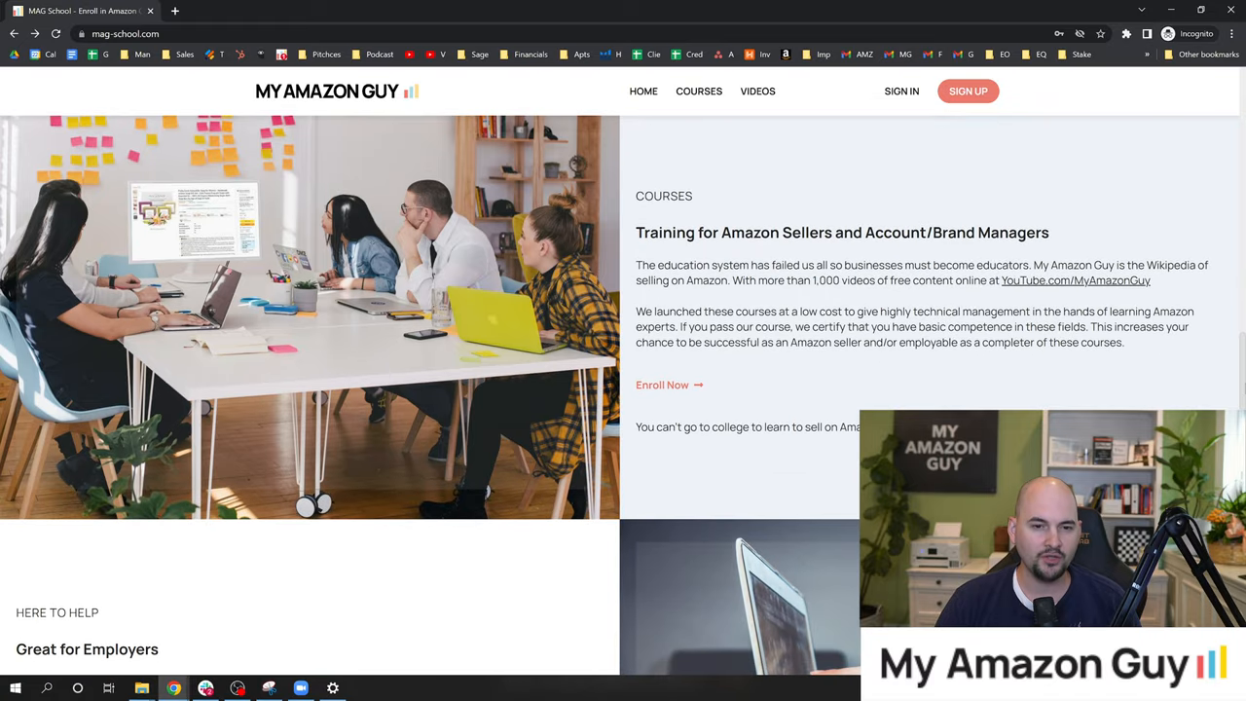
pyautogui.scroll(-3)
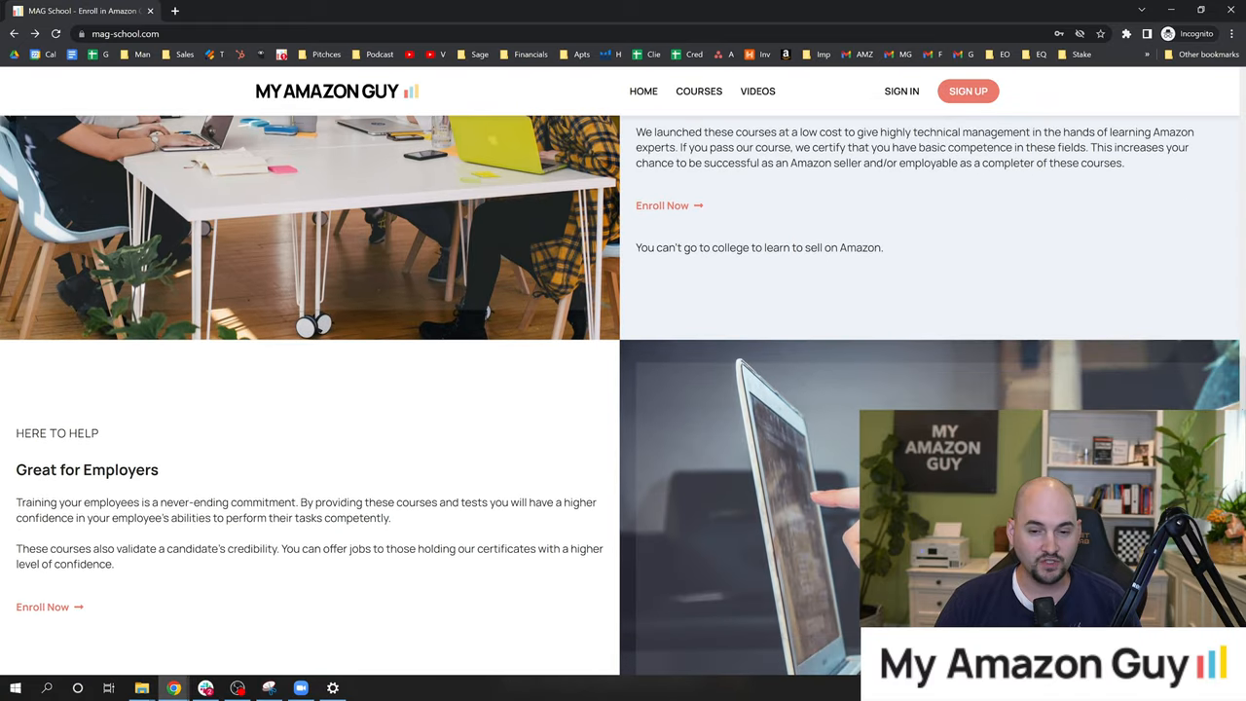
pyautogui.scroll(-3)
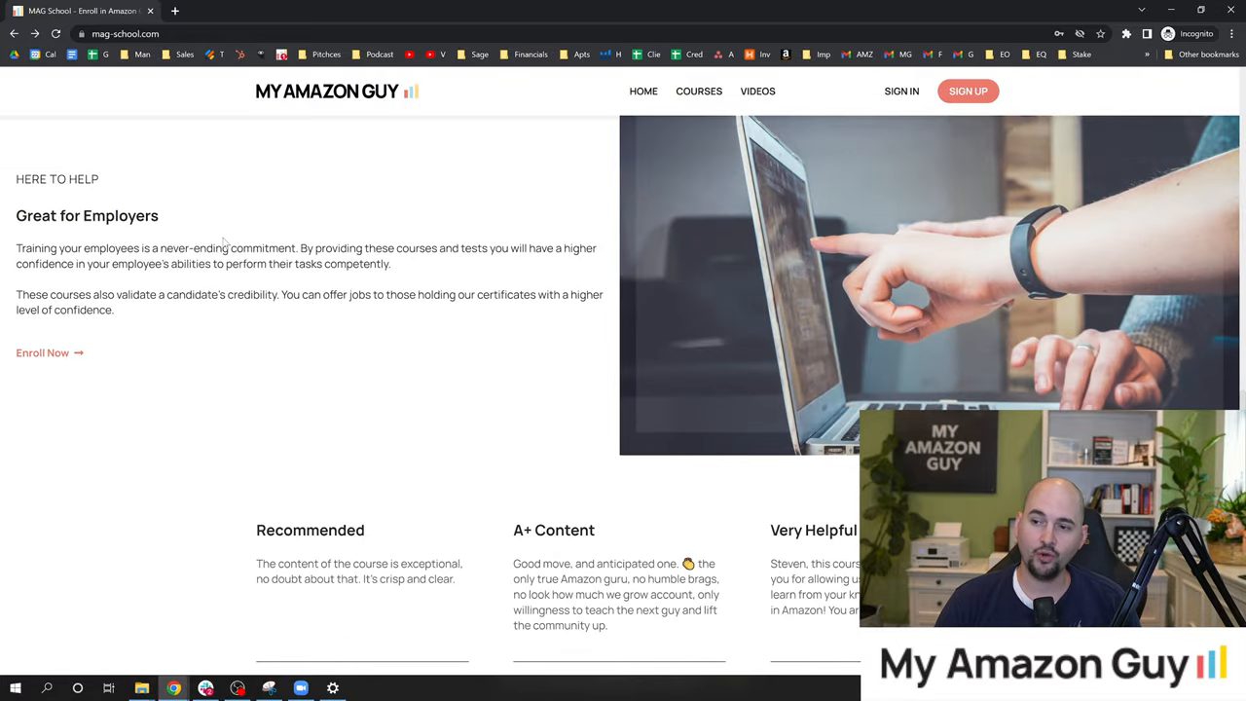
pyautogui.moveTo(251, 218)
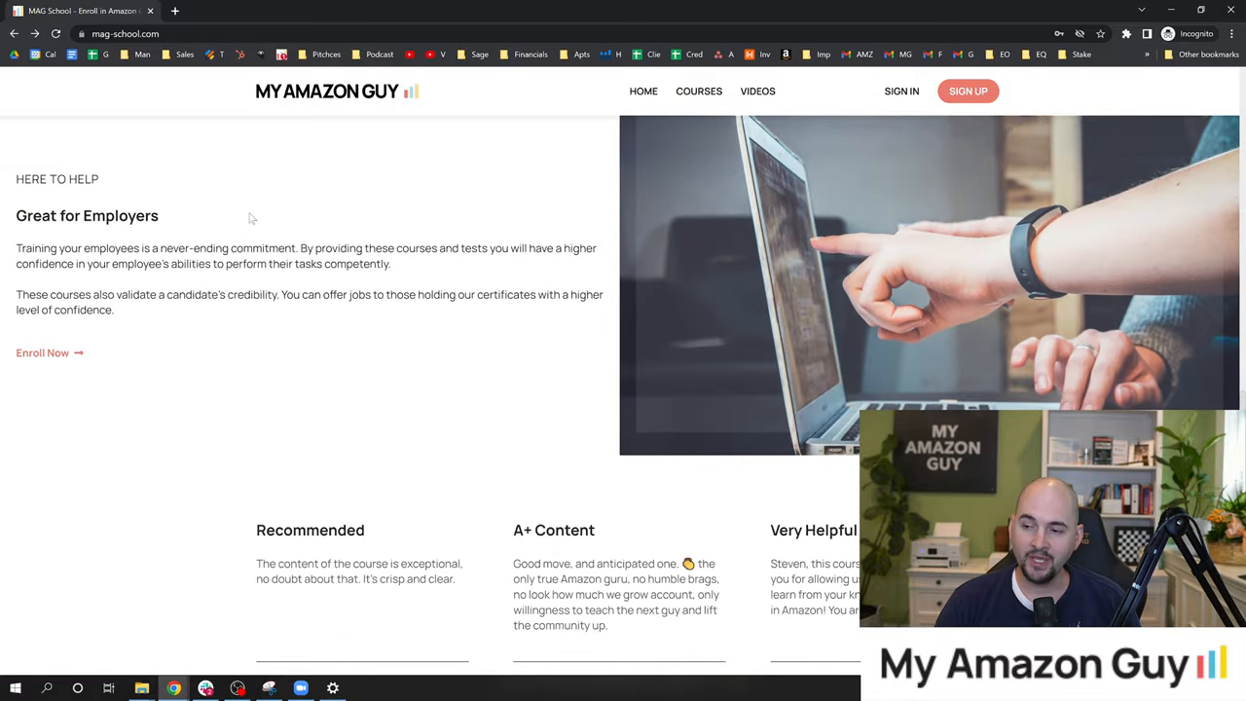
pyautogui.moveTo(299, 329)
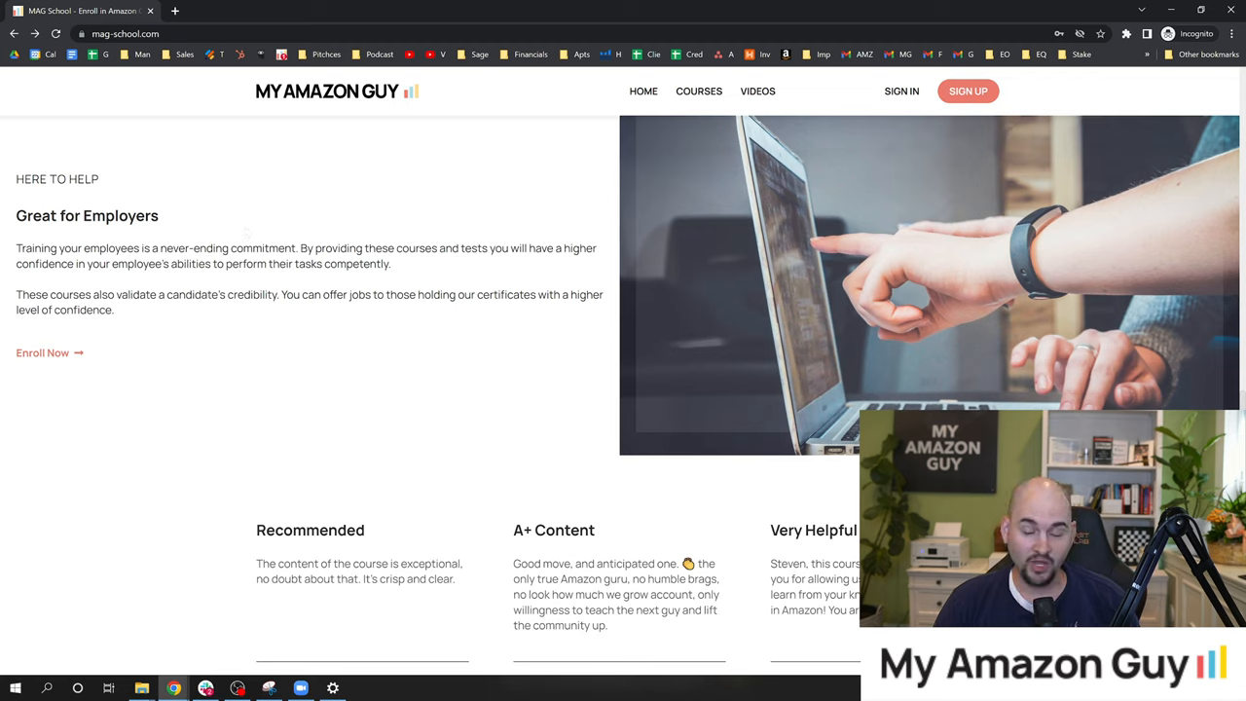
pyautogui.moveTo(497, 333)
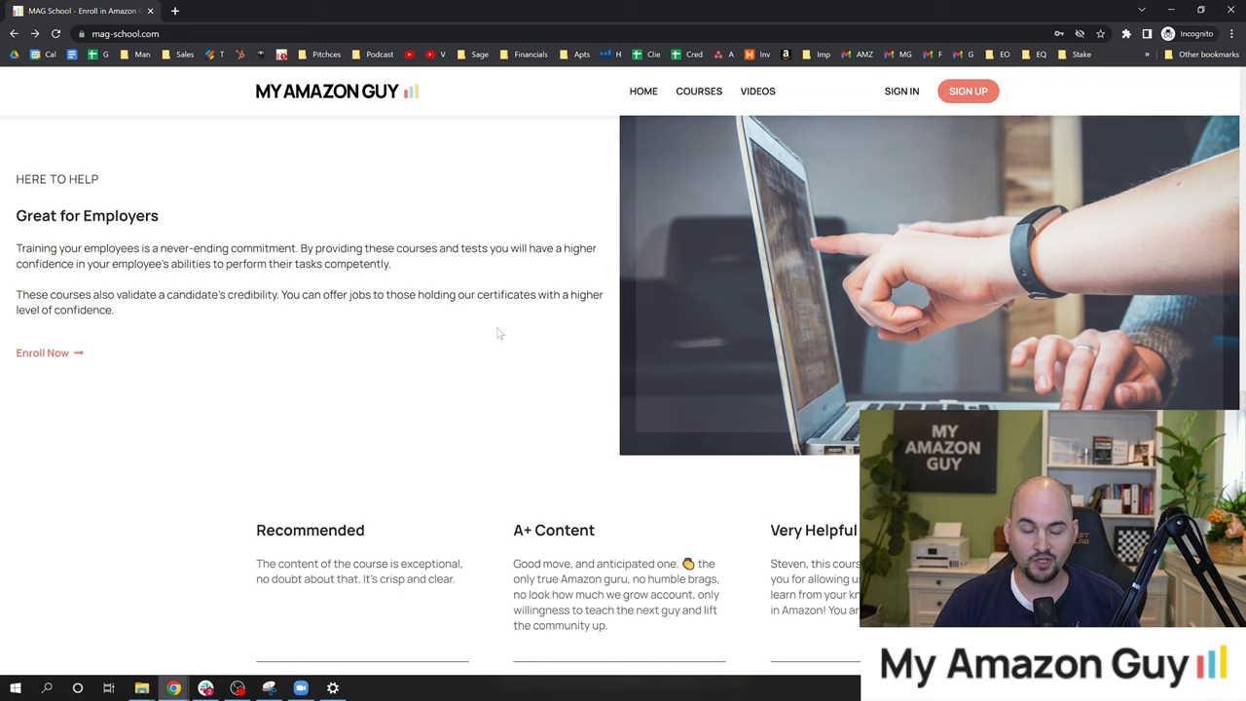
pyautogui.moveTo(467, 344)
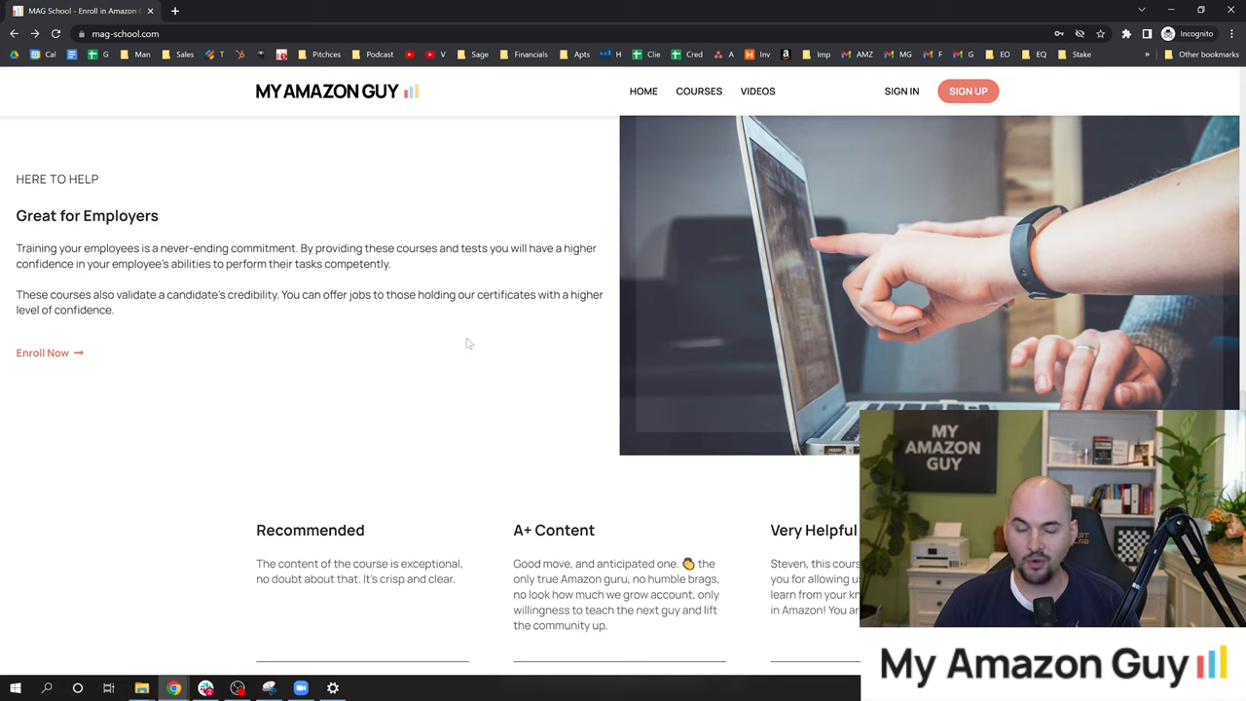
pyautogui.moveTo(429, 338)
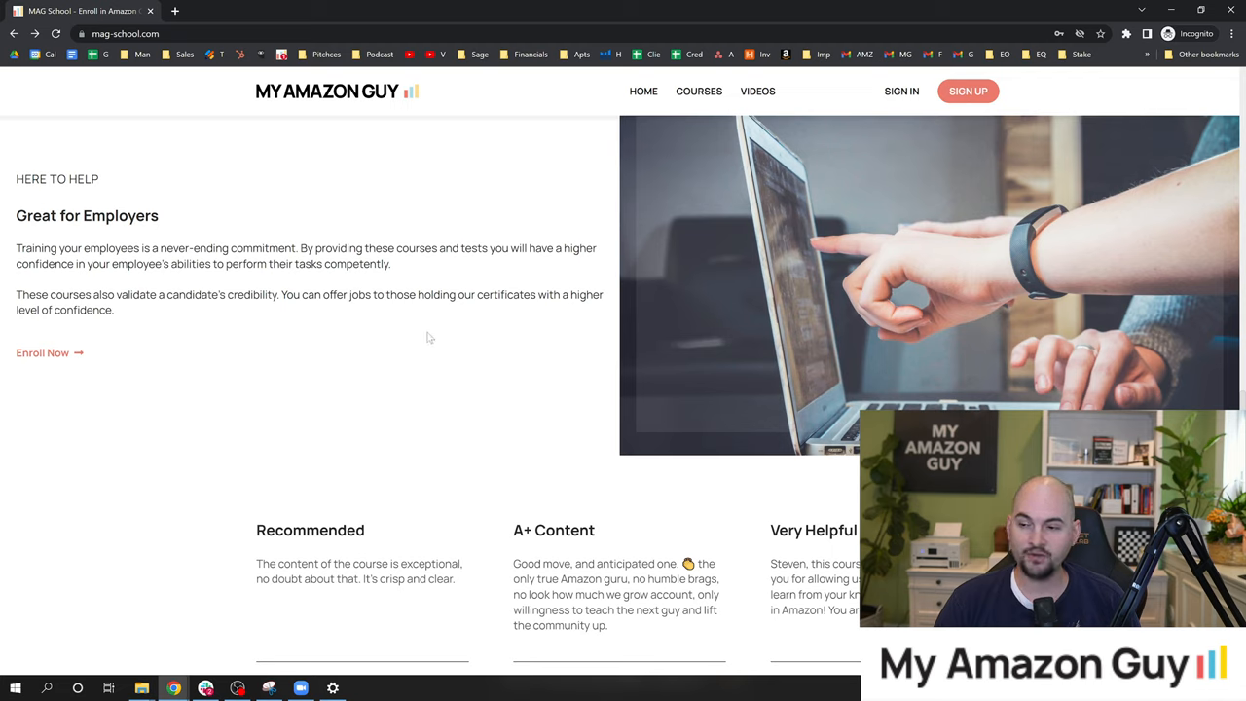
pyautogui.scroll(-3)
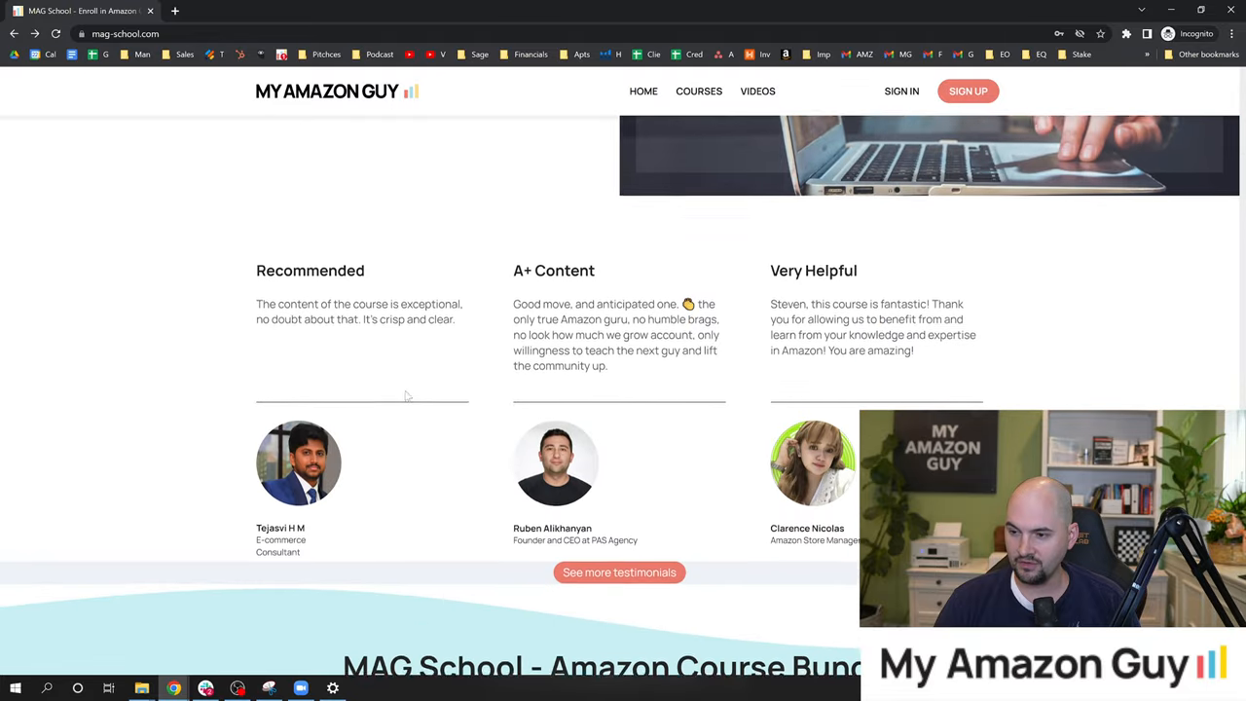
# - Scroll below the testimonial cards to the 'See more testimonials' link
pyautogui.scroll(-3)
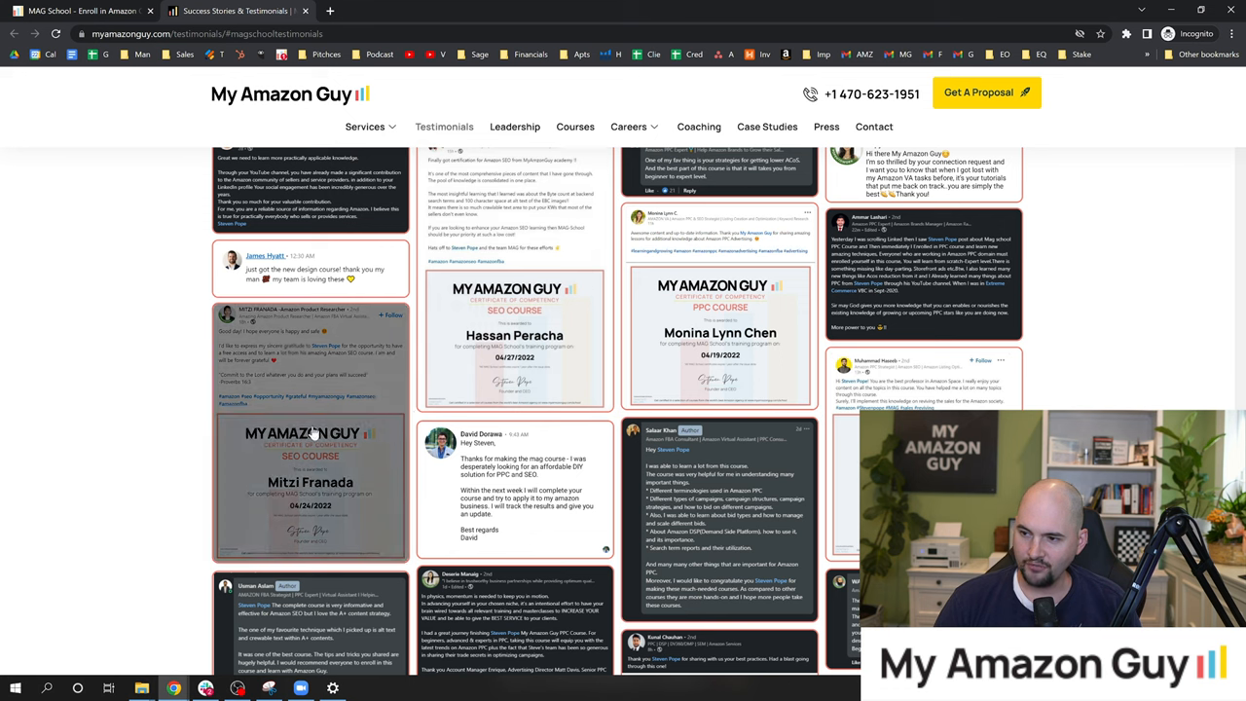
# - Scroll through the student posts to the SEO, PPC and Design course certificates
pyautogui.scroll(-3)
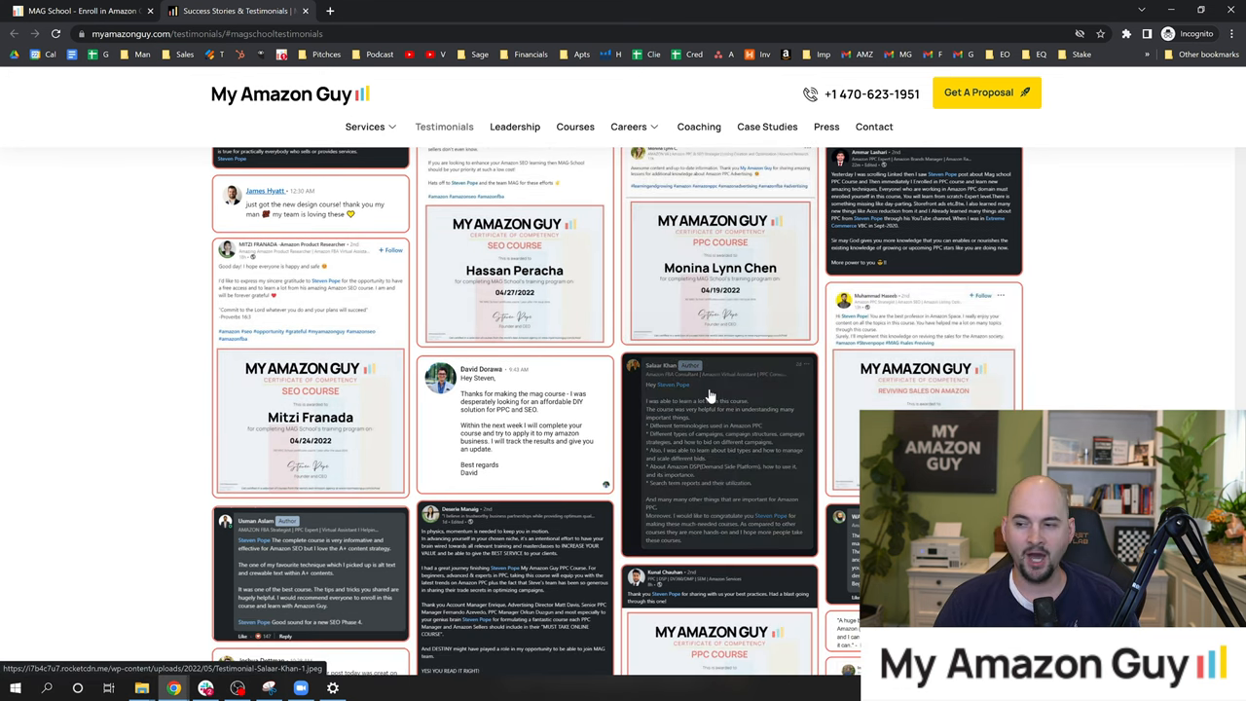
pyautogui.scroll(-3)
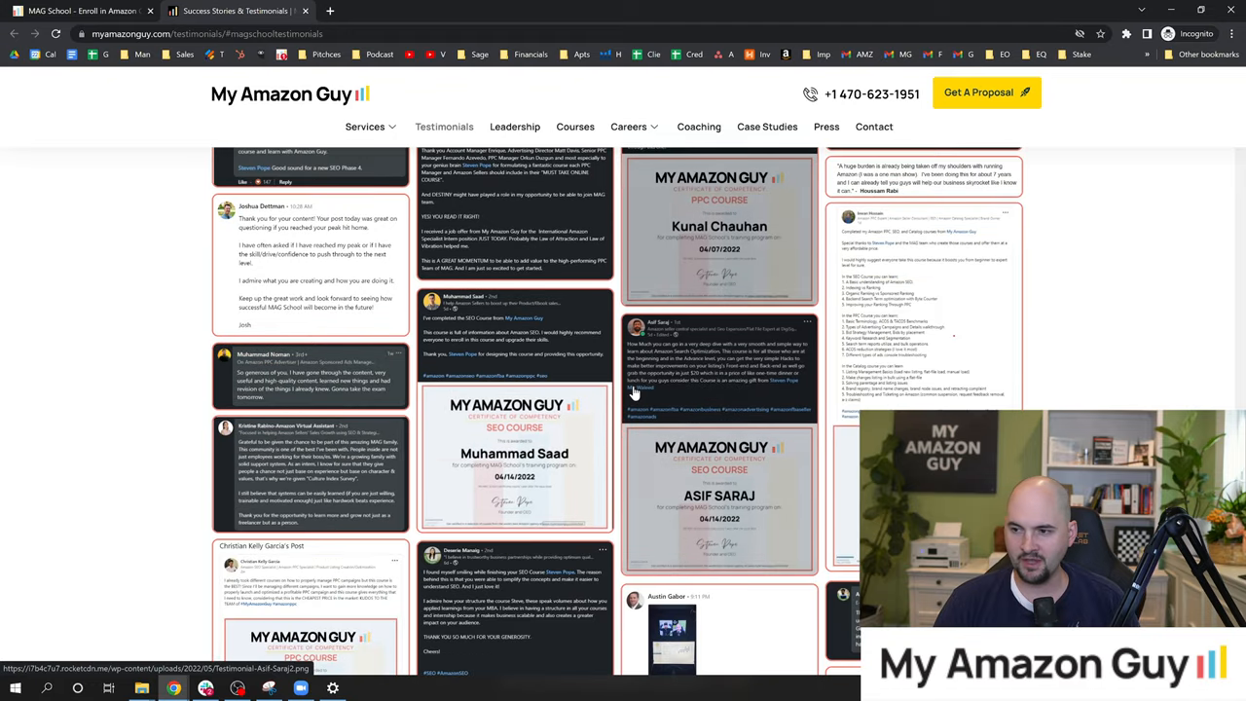
pyautogui.scroll(-3)
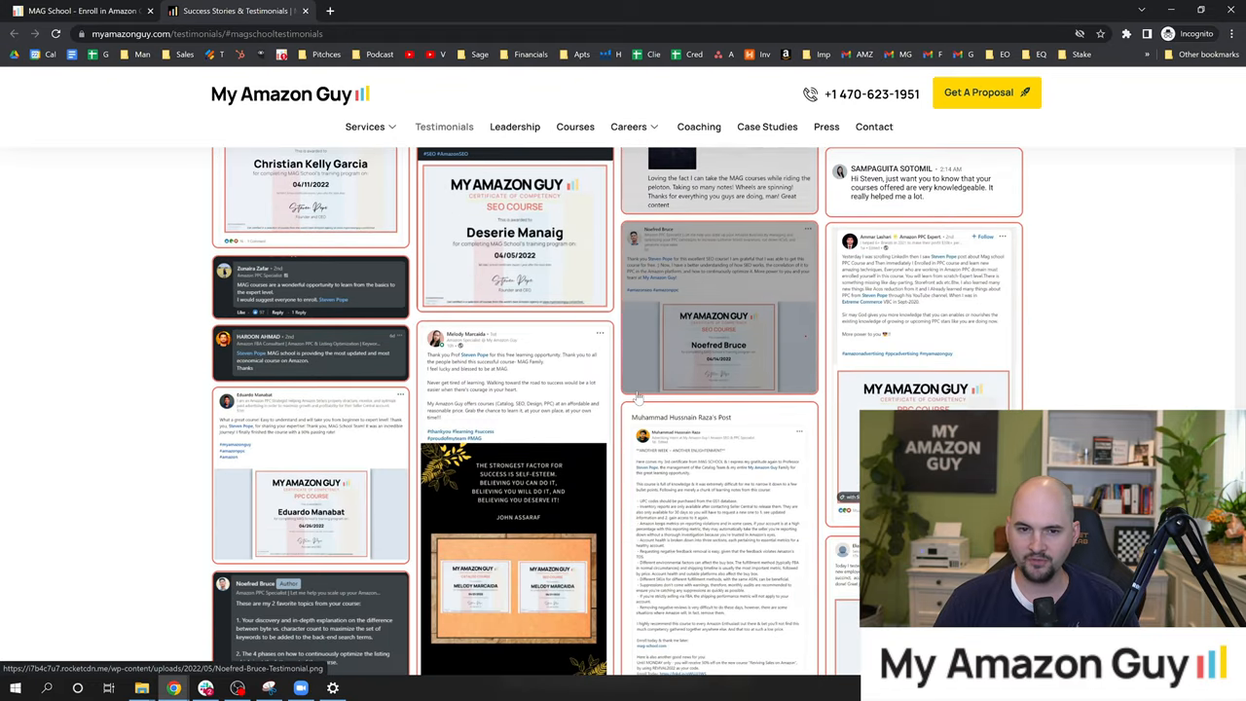
pyautogui.scroll(-3)
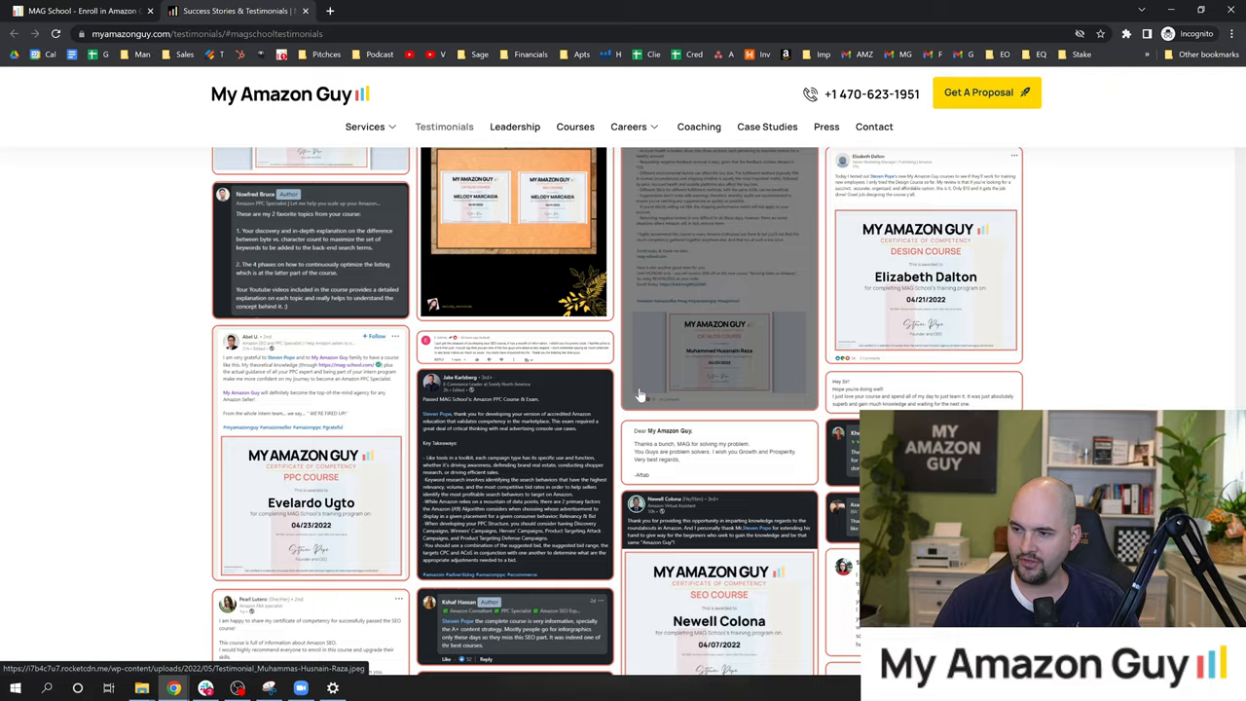
pyautogui.scroll(-3)
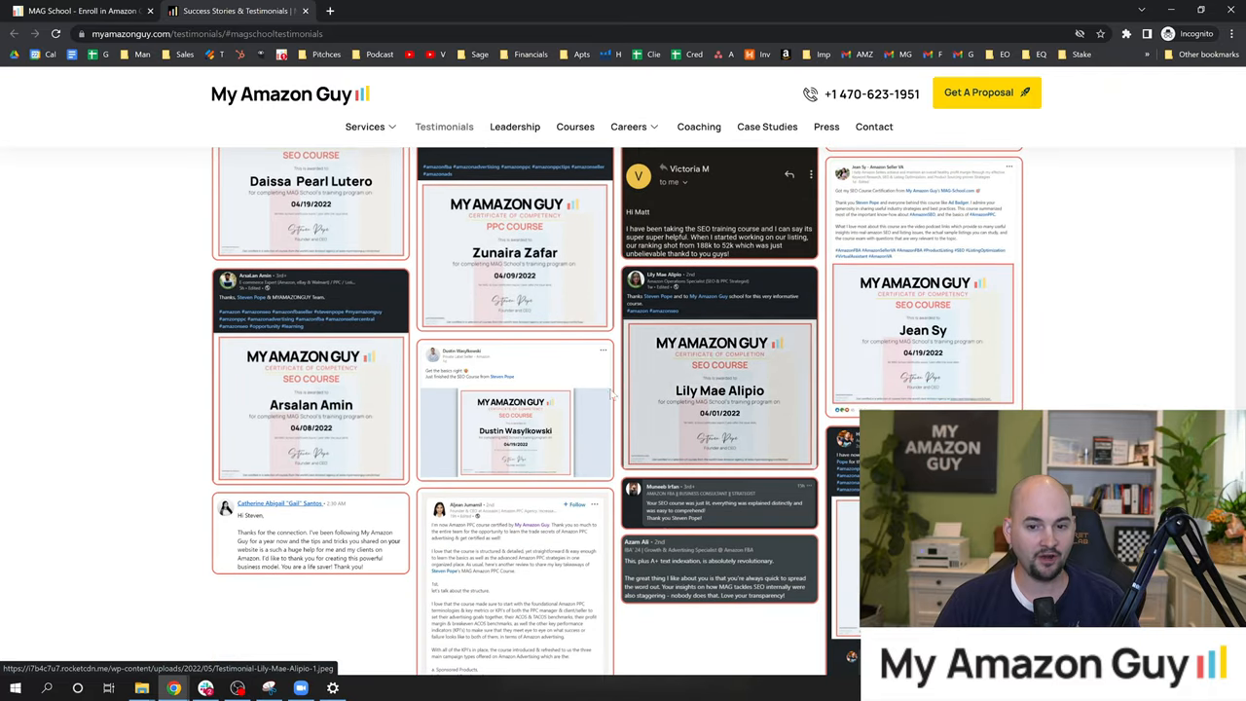